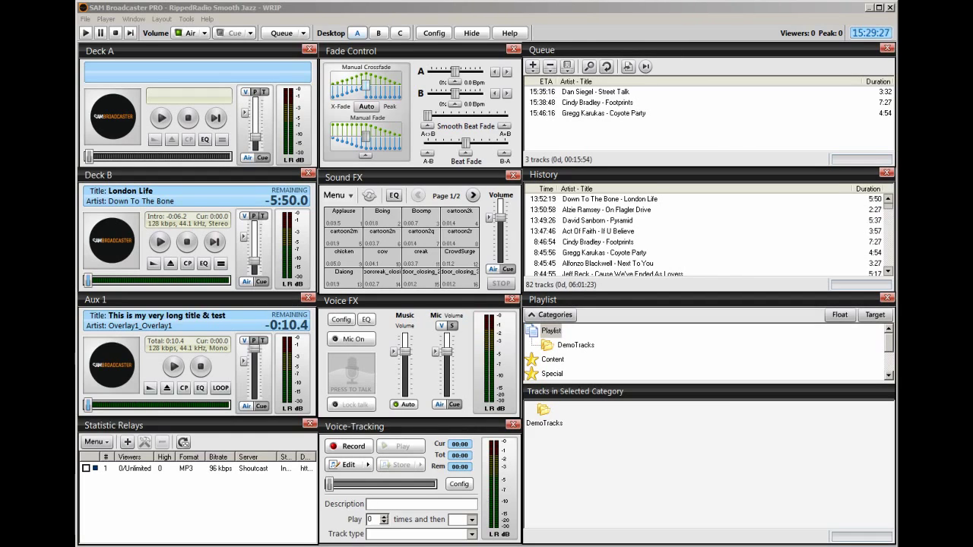
mouse_move(690, 78)
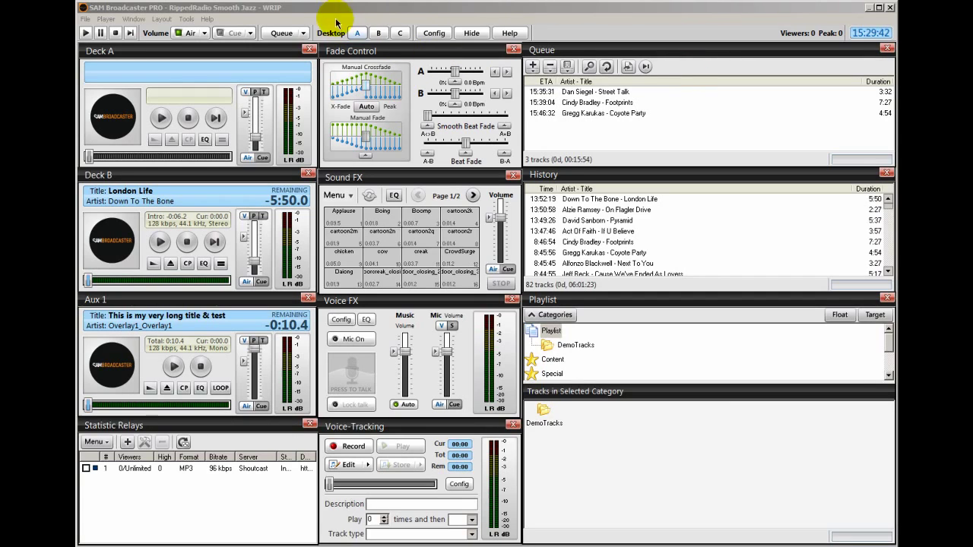
mouse_move(439, 93)
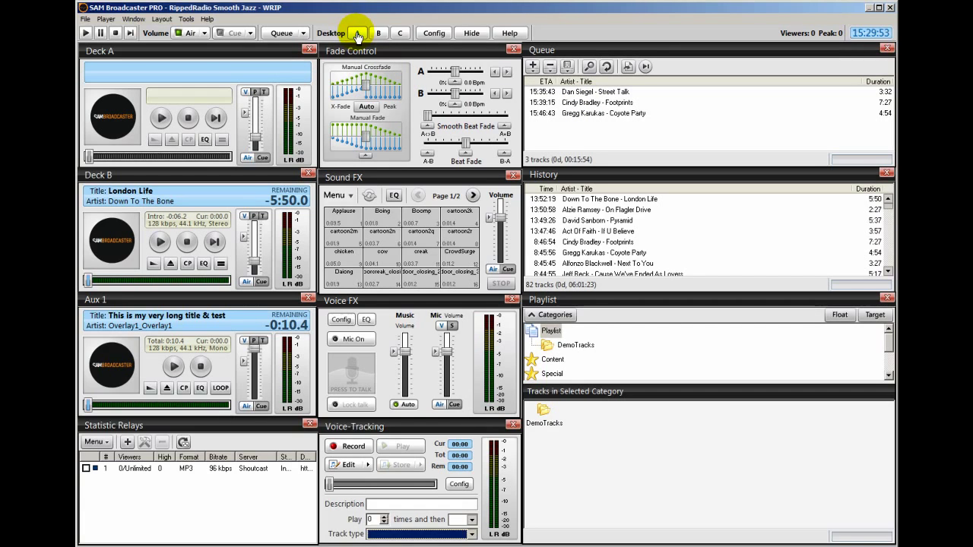
Preview the panel layouts of desktops B and C, then return to desktop A
click(400, 33)
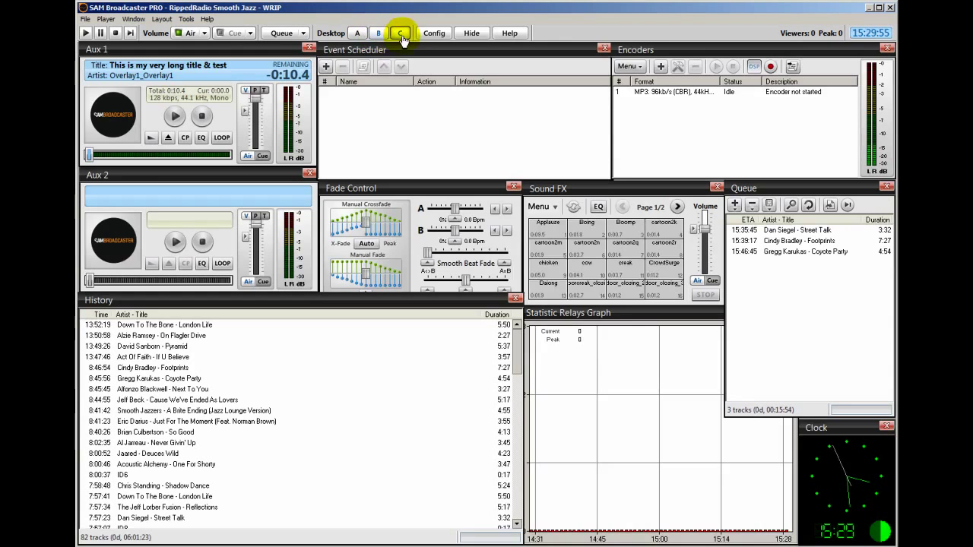
click(401, 33)
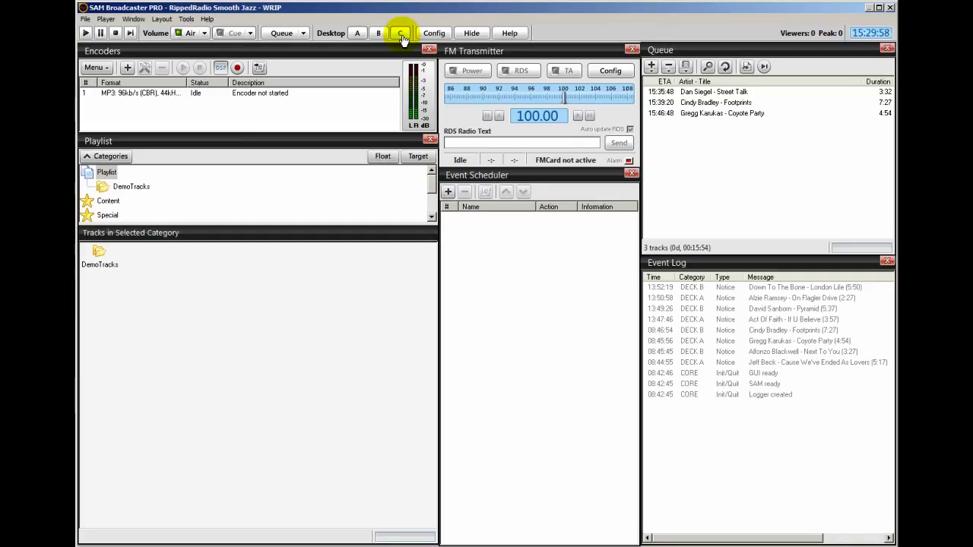
mouse_move(357, 33)
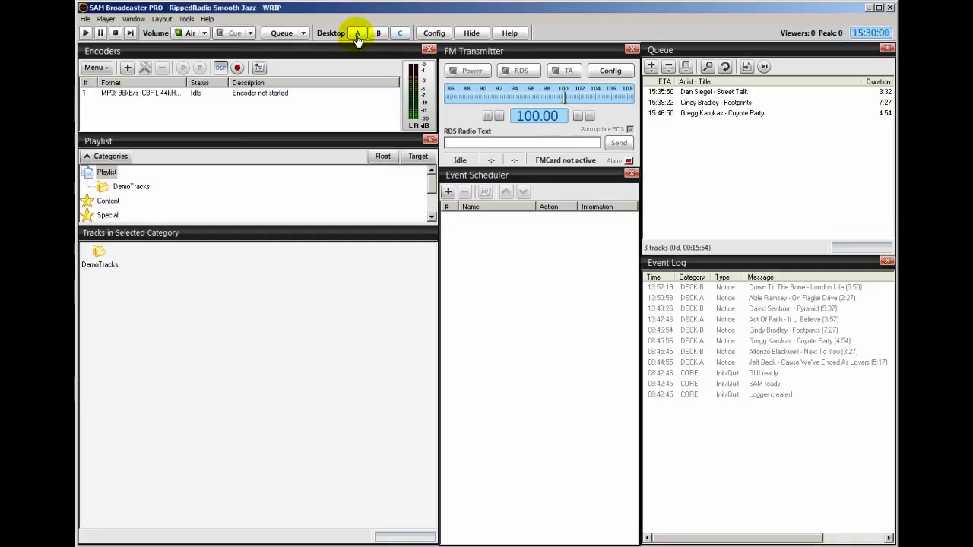
click(356, 33)
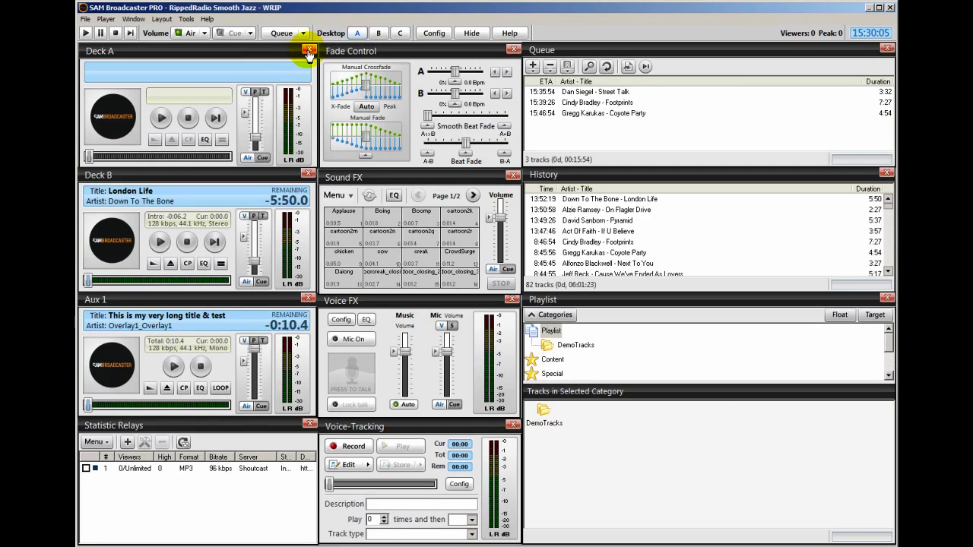
Close the Deck A, Fade Control, History and Playlist panels
click(308, 51)
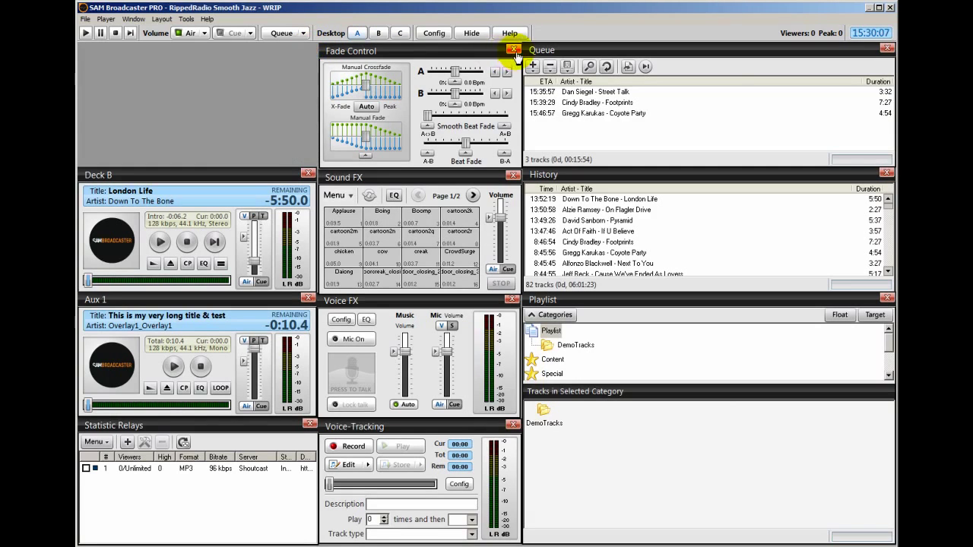
click(513, 49)
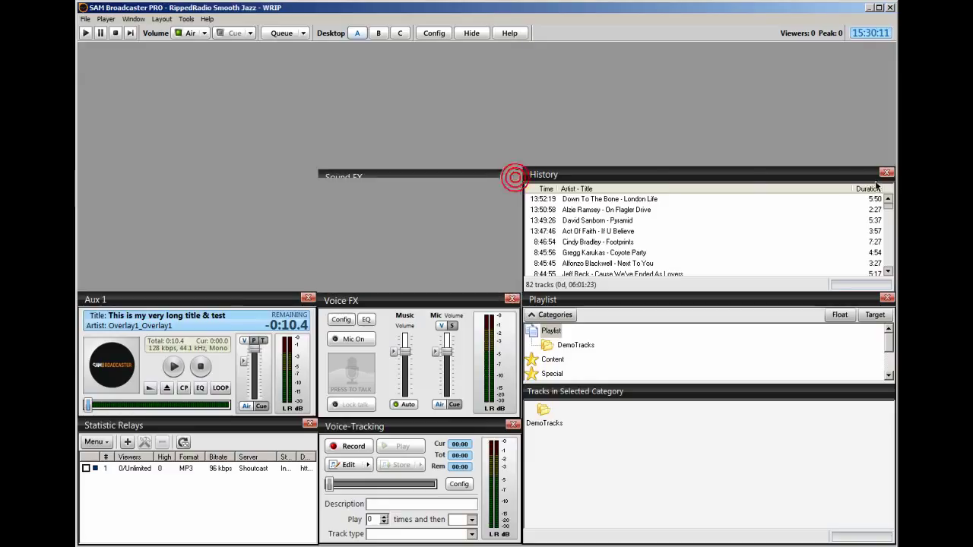
click(887, 173)
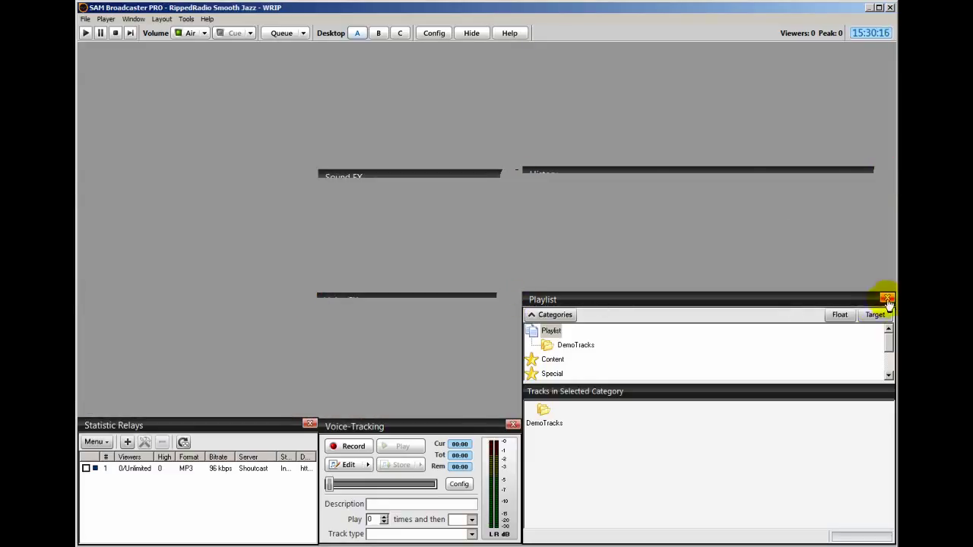
click(888, 298)
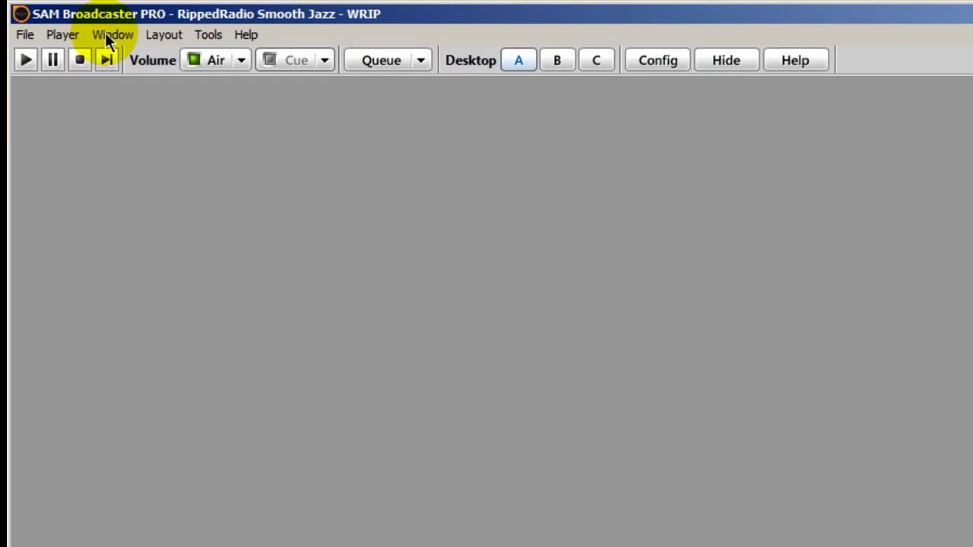
Add the Deck B and Clock panels, docking Deck B beside the Clock
click(112, 35)
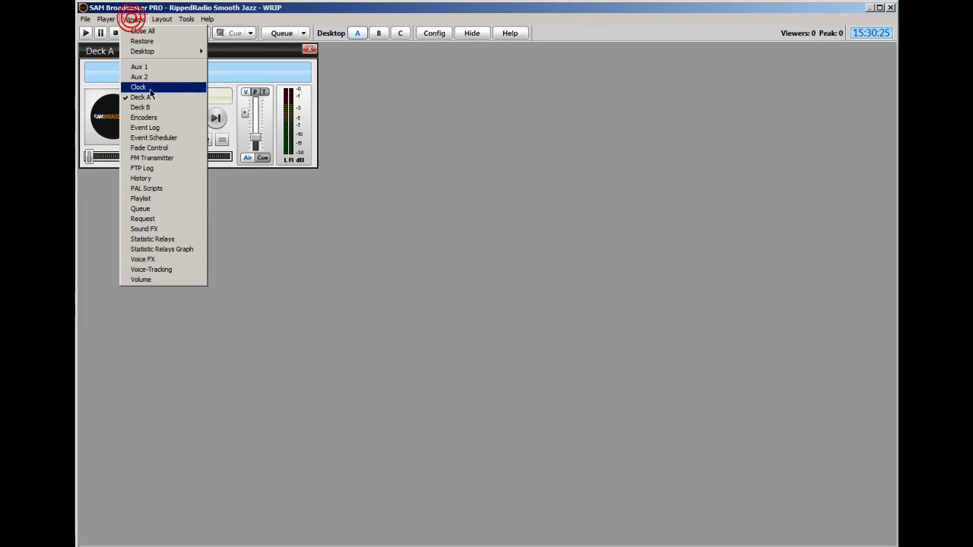
click(140, 107)
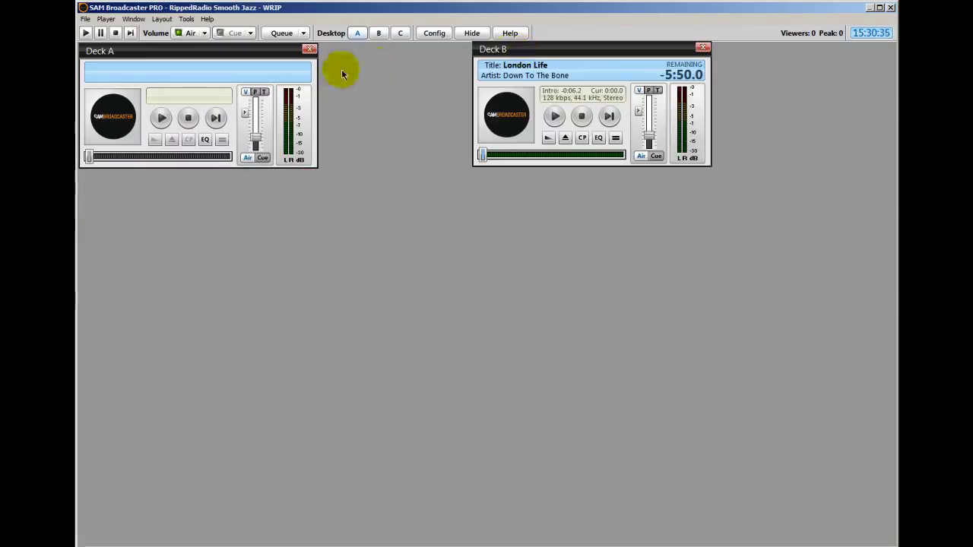
mouse_move(372, 84)
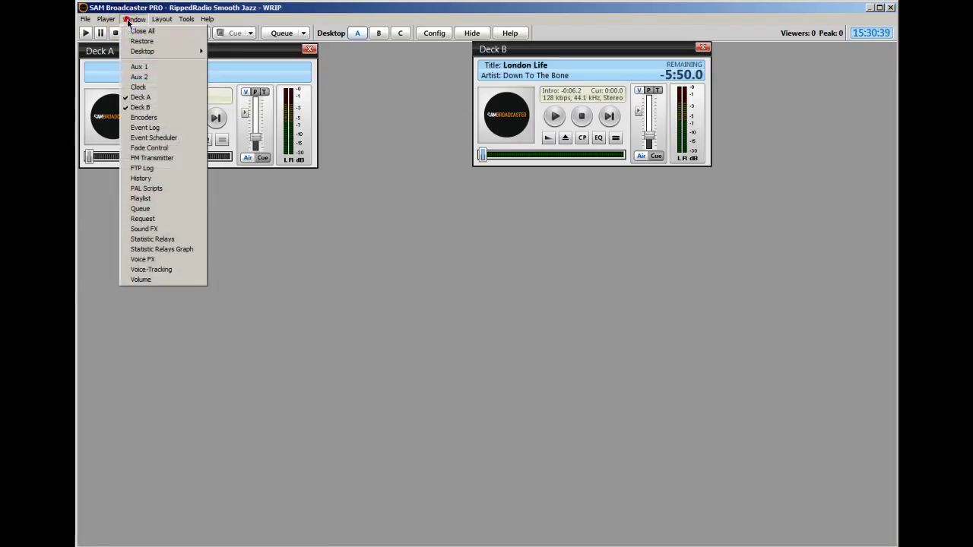
click(137, 87)
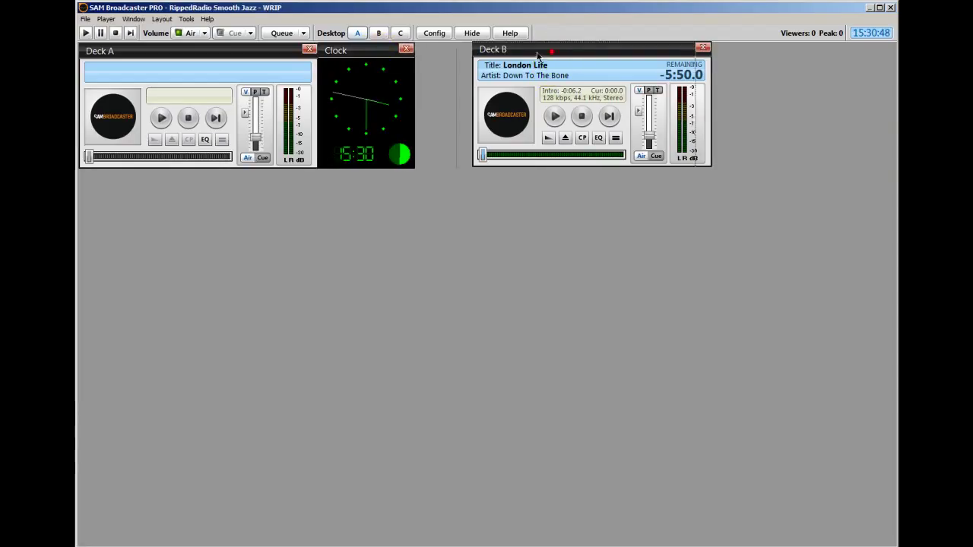
click(493, 50)
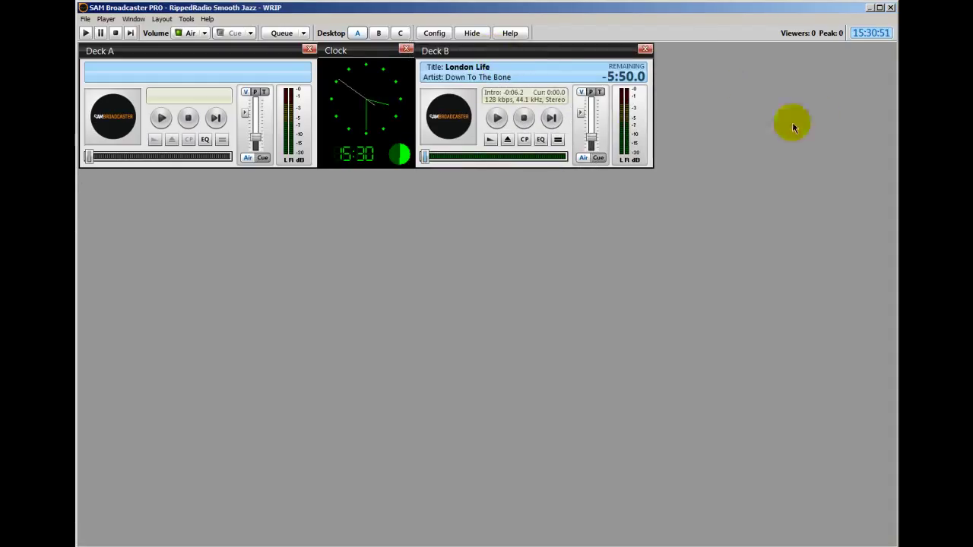
mouse_move(733, 95)
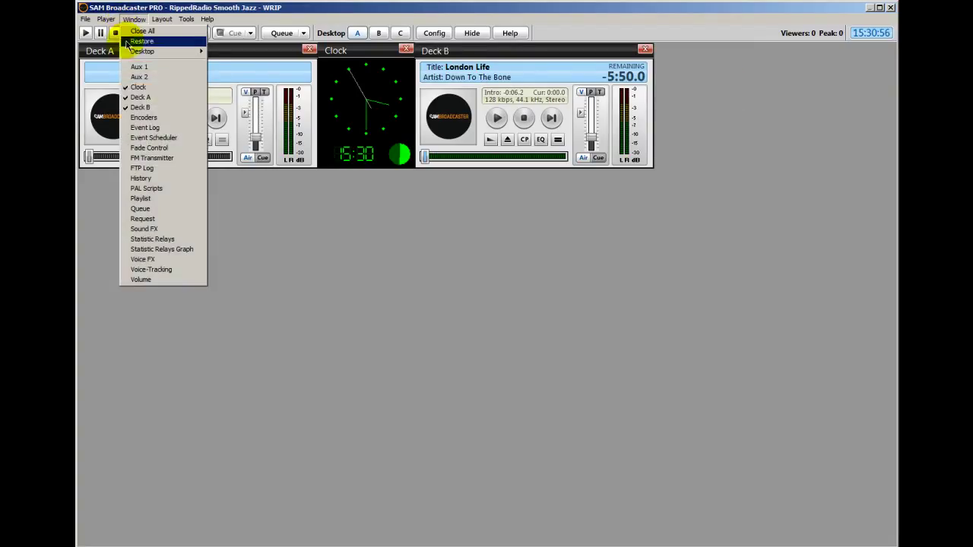
Show the Encoders panel from the Window panel list
click(144, 117)
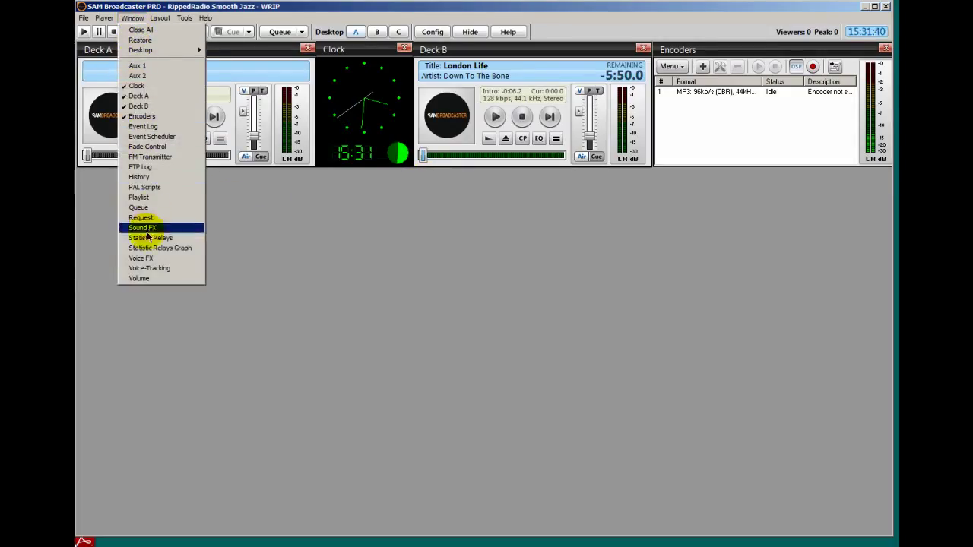
Add Voice FX under Deck A, plus Voice-Tracking beside Sound FX and Request
click(140, 257)
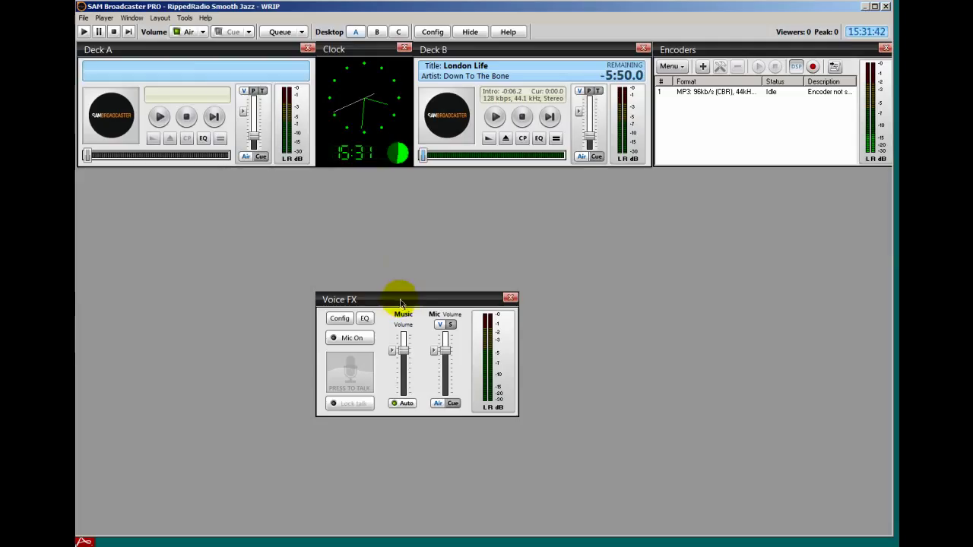
drag(403, 299, 165, 175)
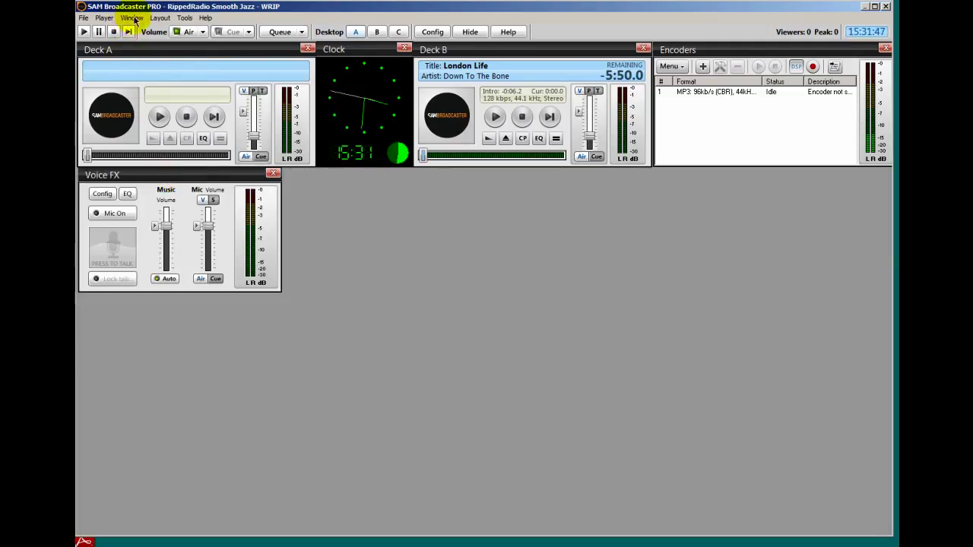
click(131, 17)
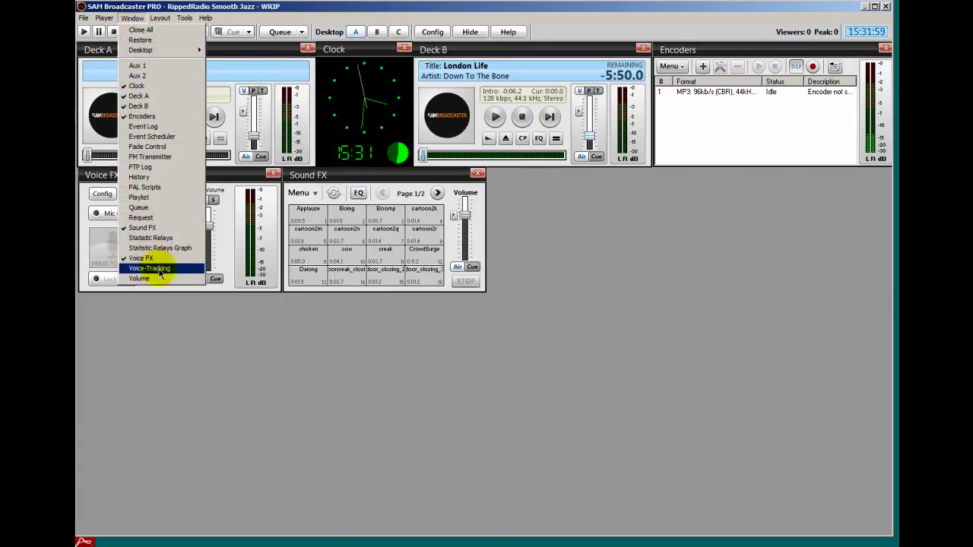
click(149, 268)
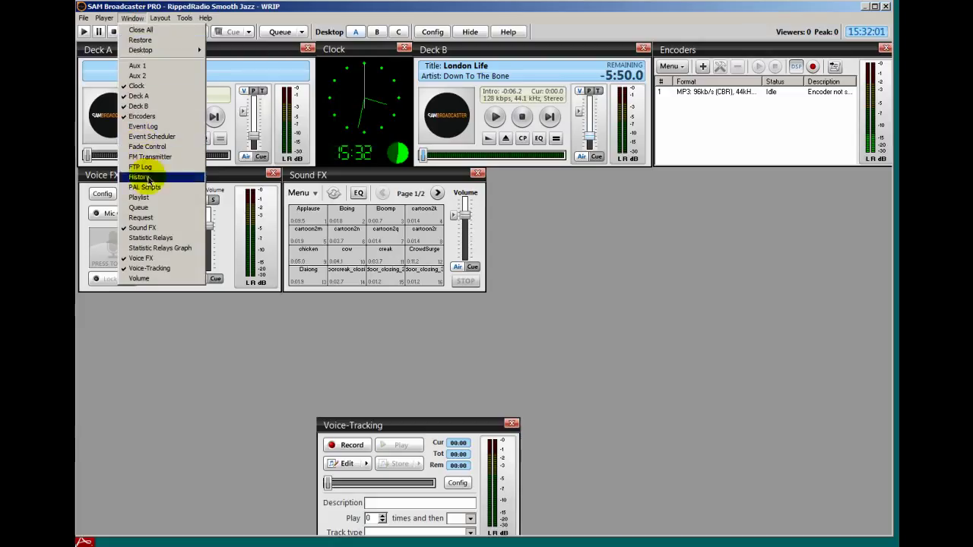
click(140, 218)
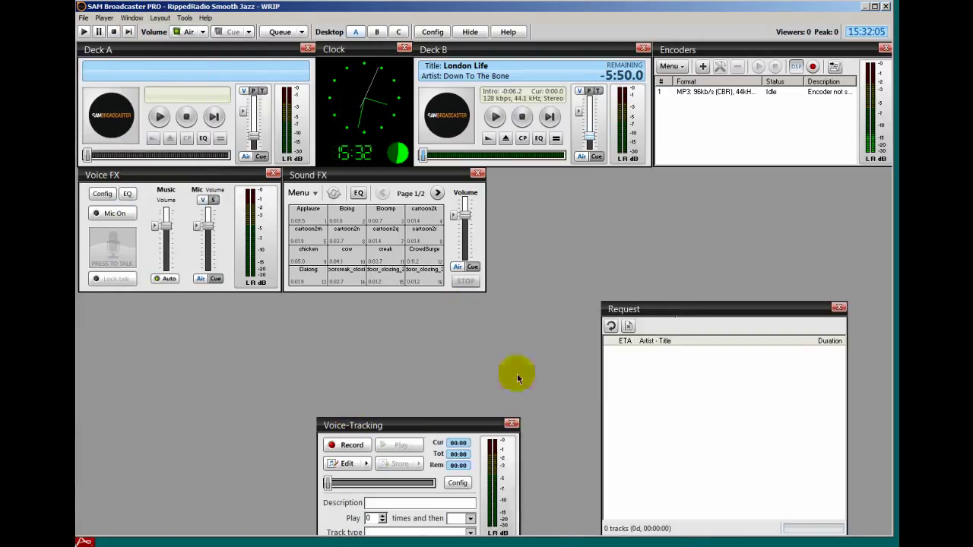
mouse_move(559, 177)
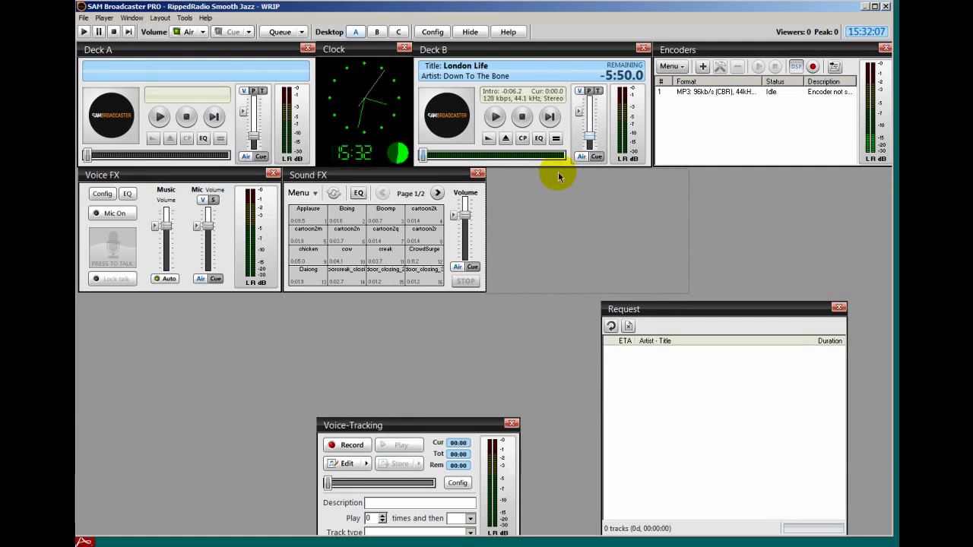
drag(353, 425, 521, 175)
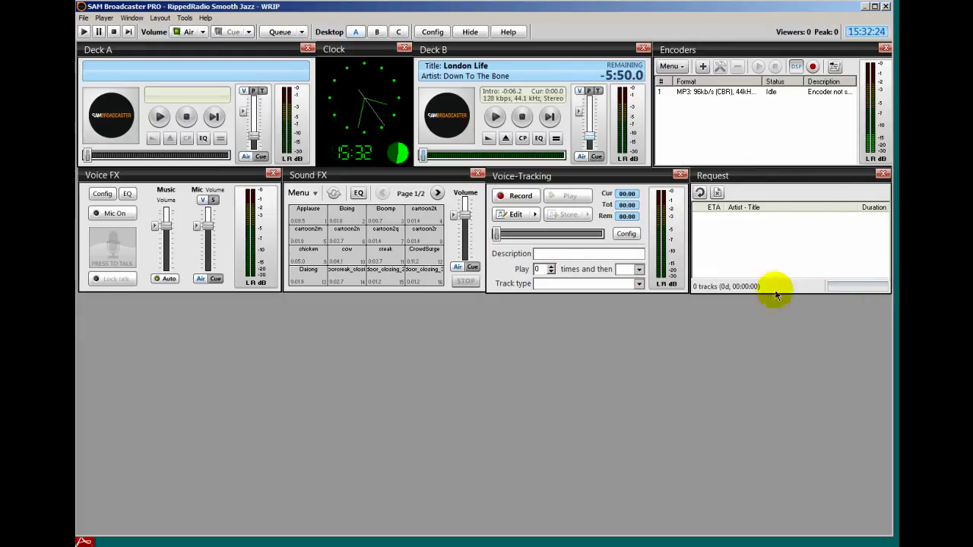
mouse_move(612, 368)
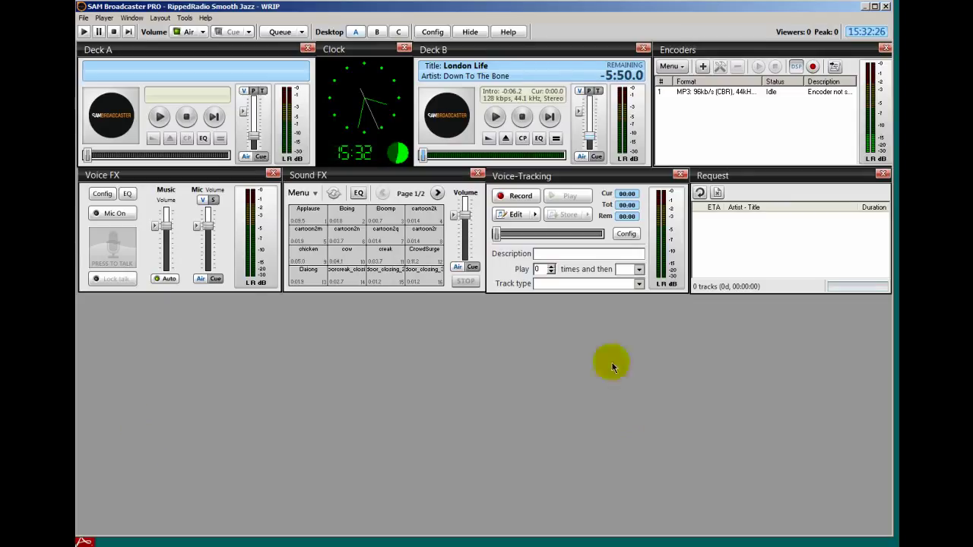
mouse_move(180, 340)
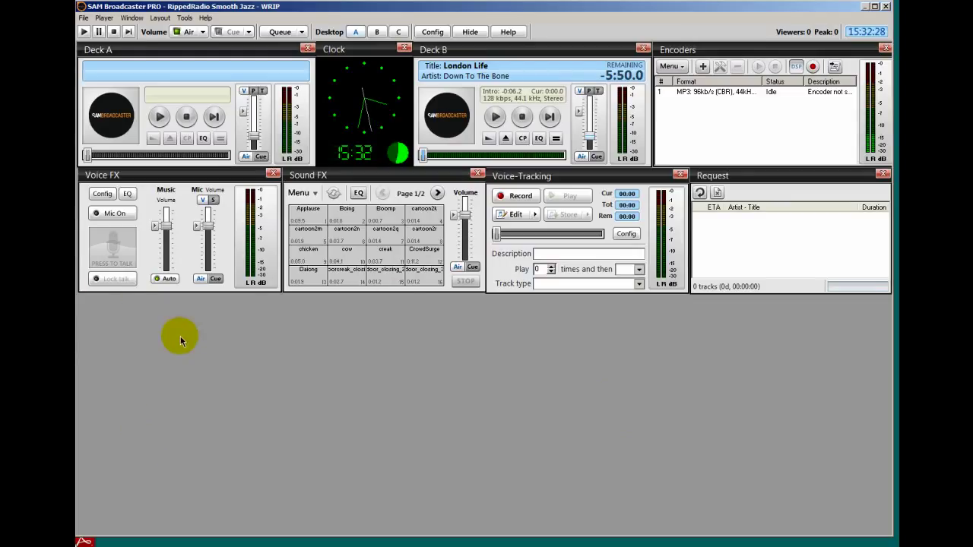
mouse_move(451, 340)
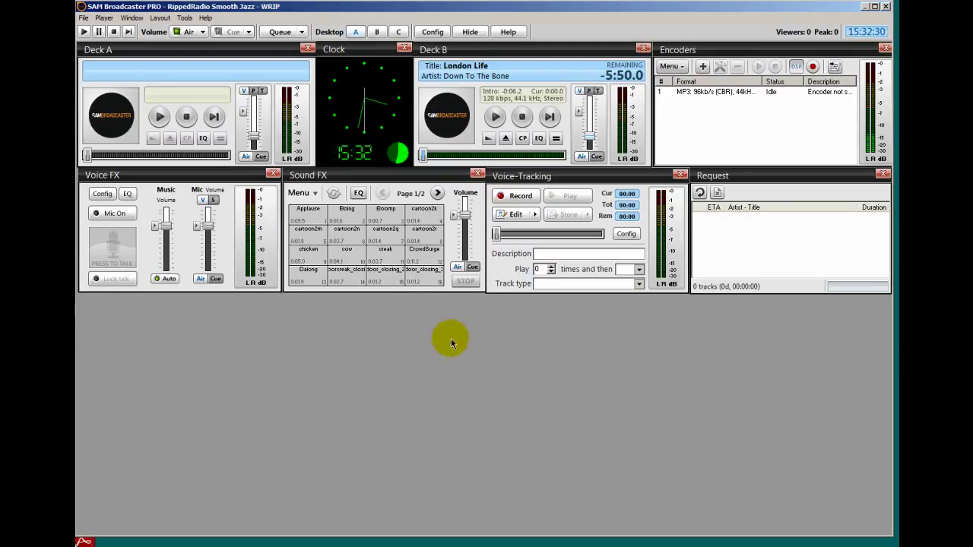
mouse_move(813, 339)
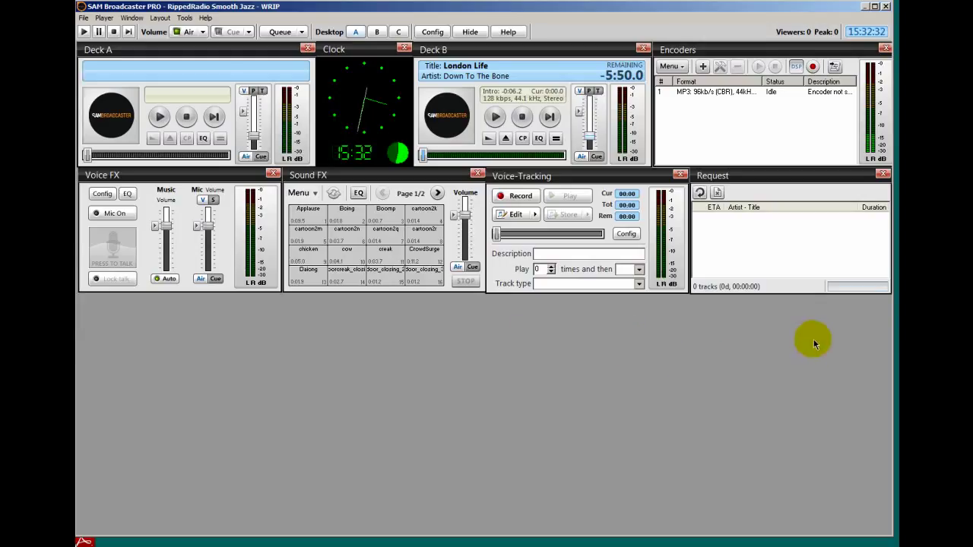
mouse_move(438, 317)
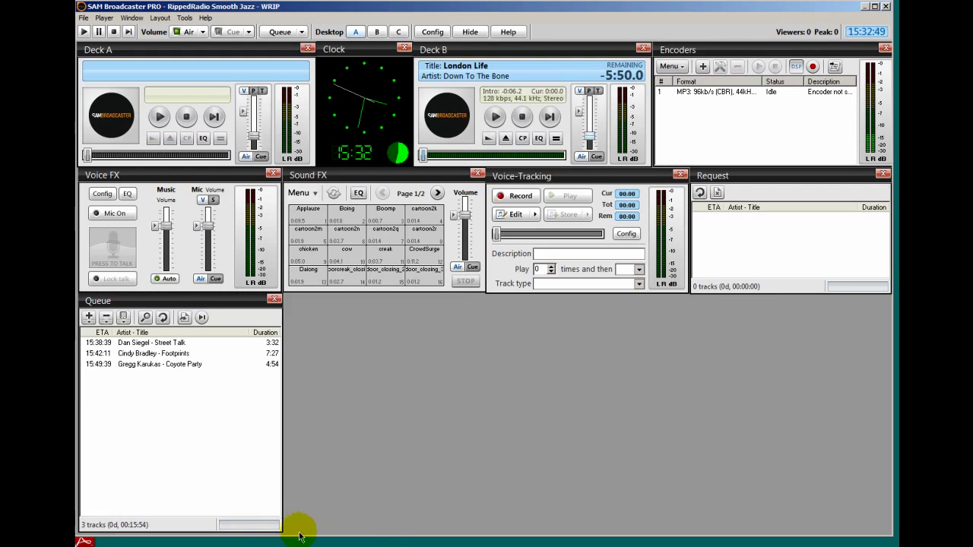
mouse_move(201, 84)
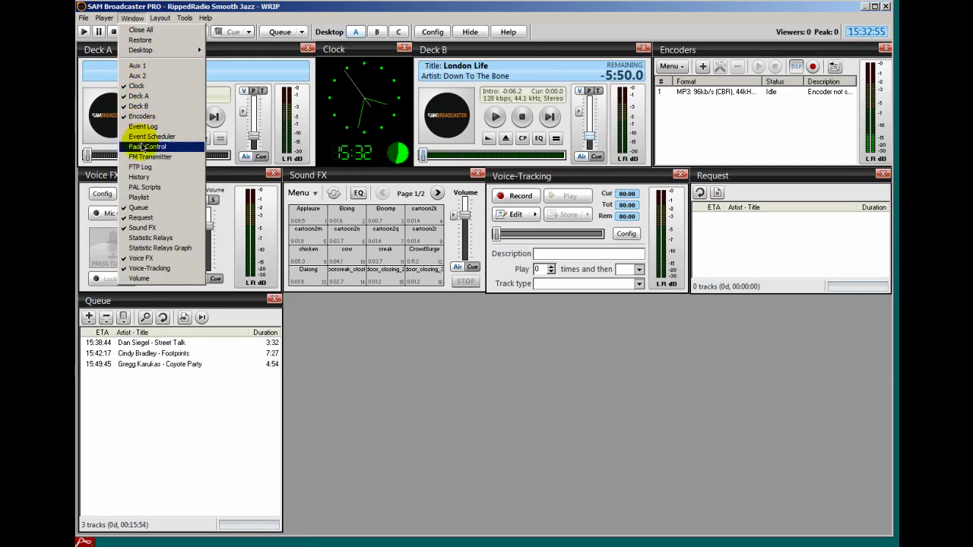
Show the History panel on desktop A
click(139, 176)
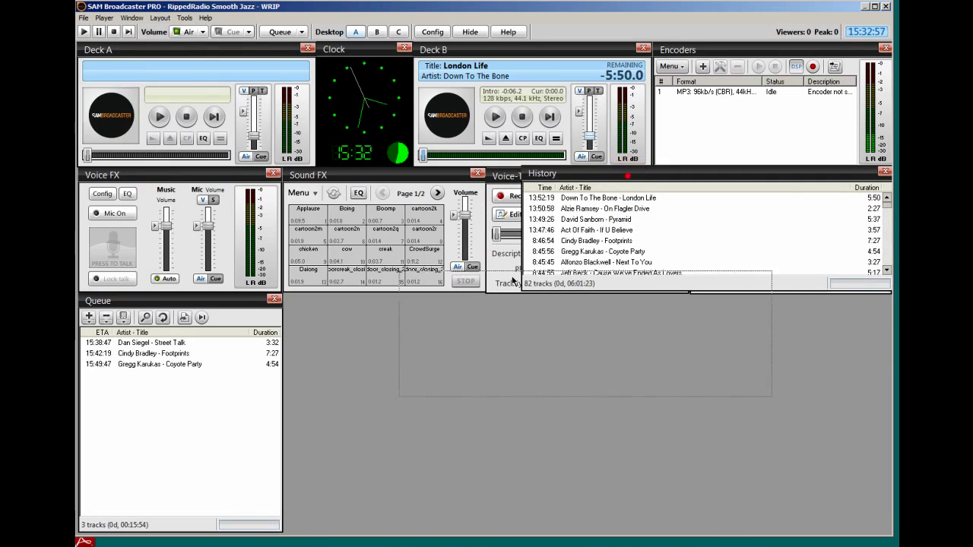
mouse_move(392, 304)
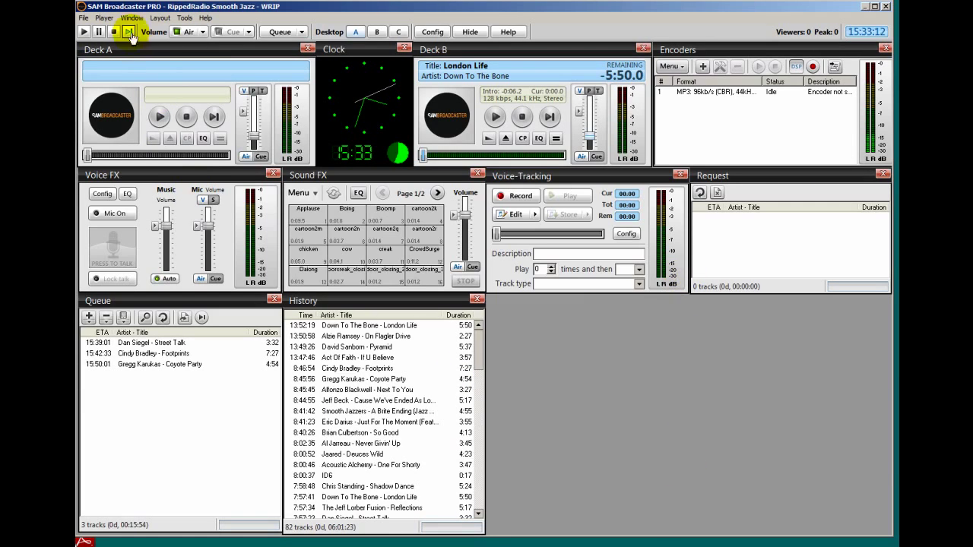
Open the Window panel list to add the Playlist panel
click(131, 17)
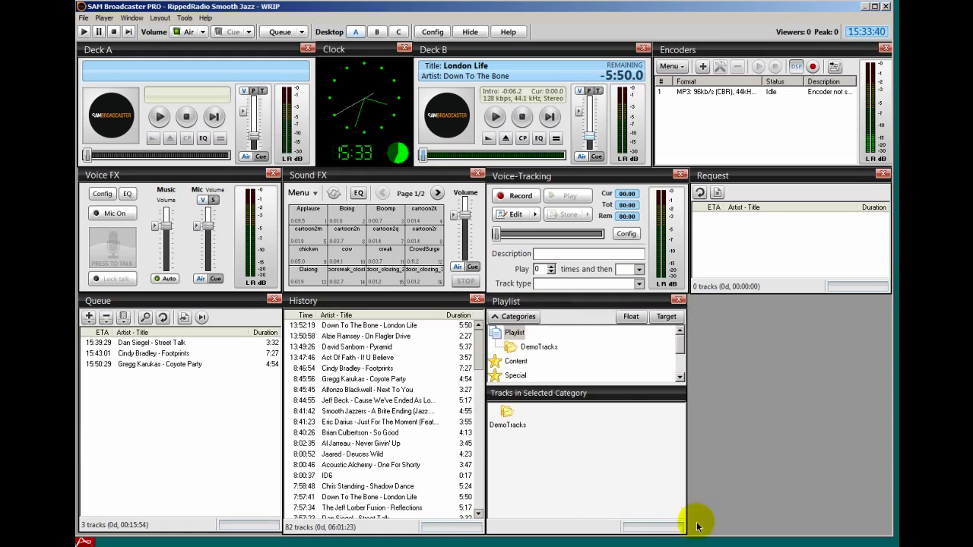
mouse_move(796, 399)
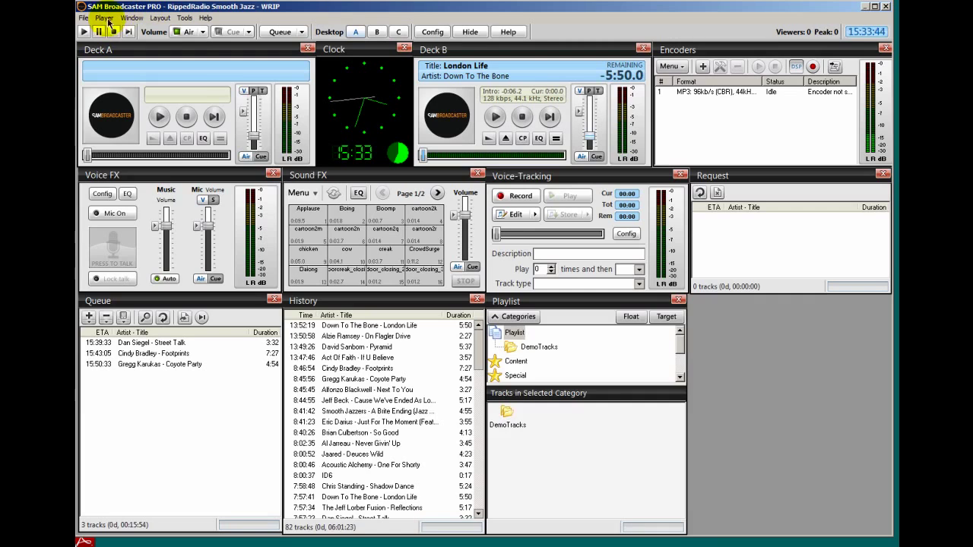
Show the Statistic Relays Graph panel from the Window panel list
click(132, 17)
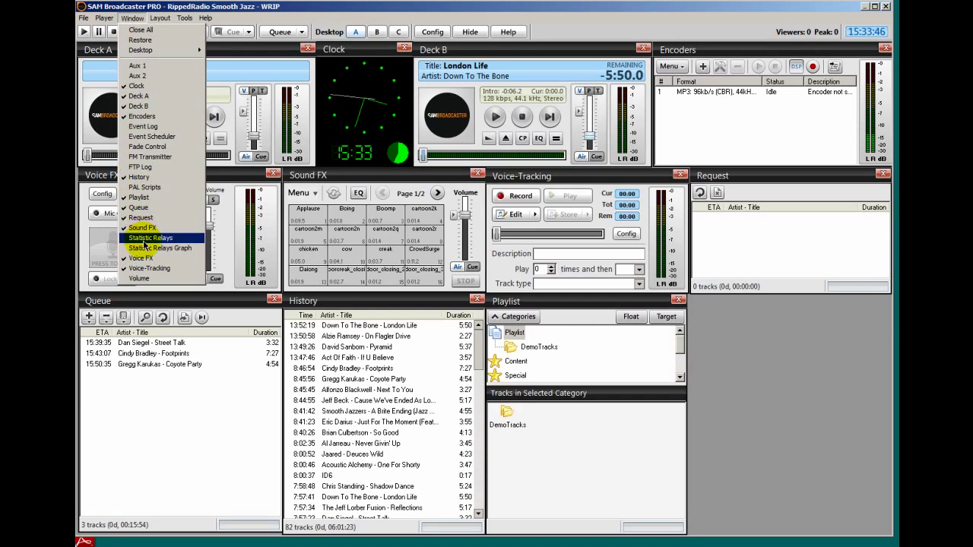
click(159, 248)
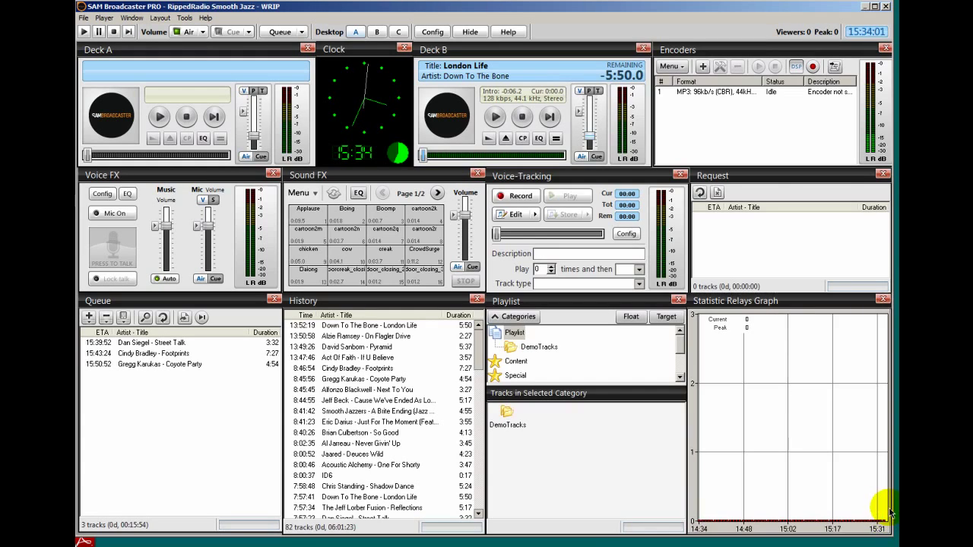
mouse_move(766, 275)
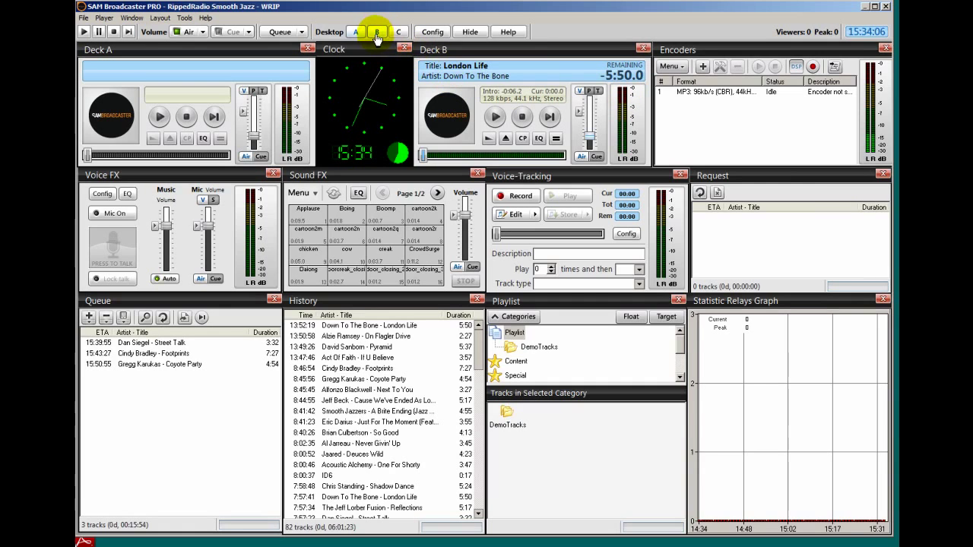
Switch to Desktop B and close its Sound FX panel
click(377, 31)
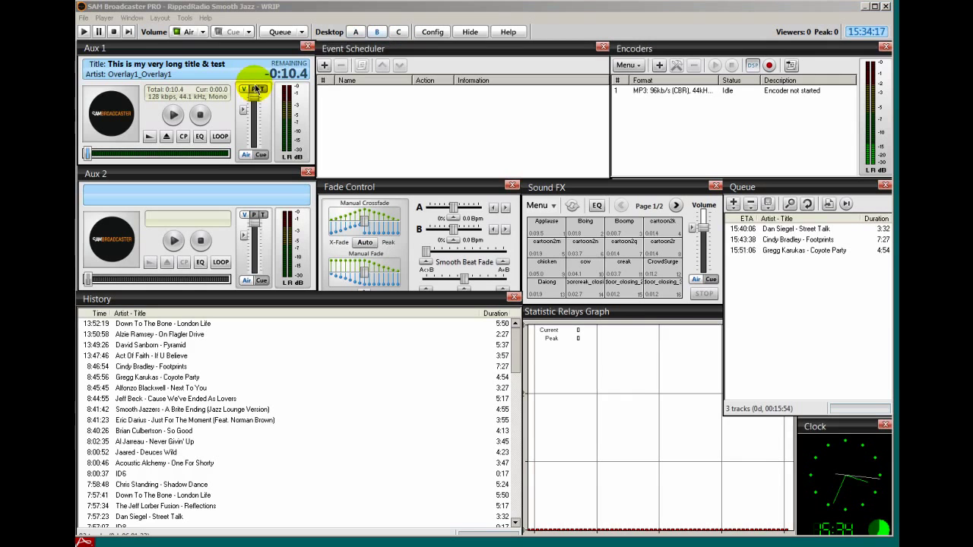
mouse_move(258, 74)
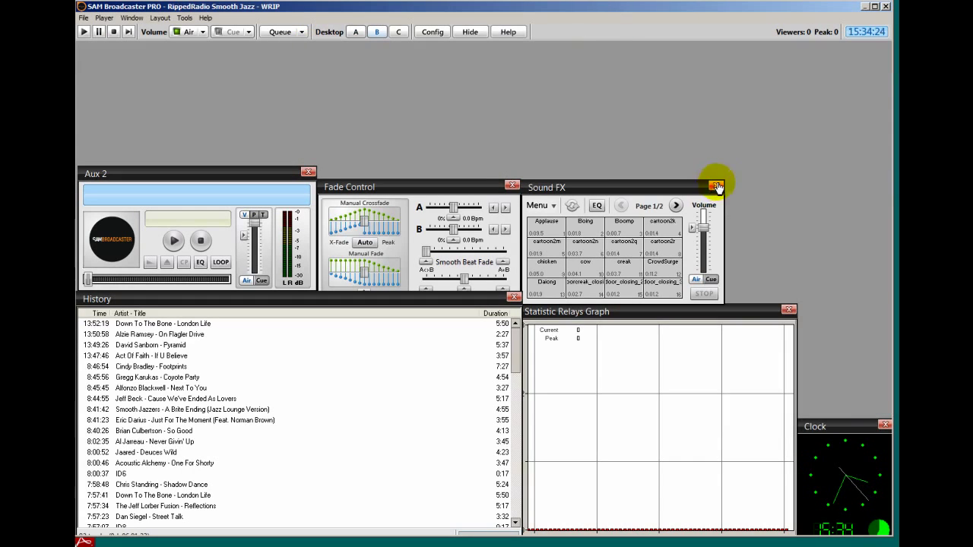
click(716, 187)
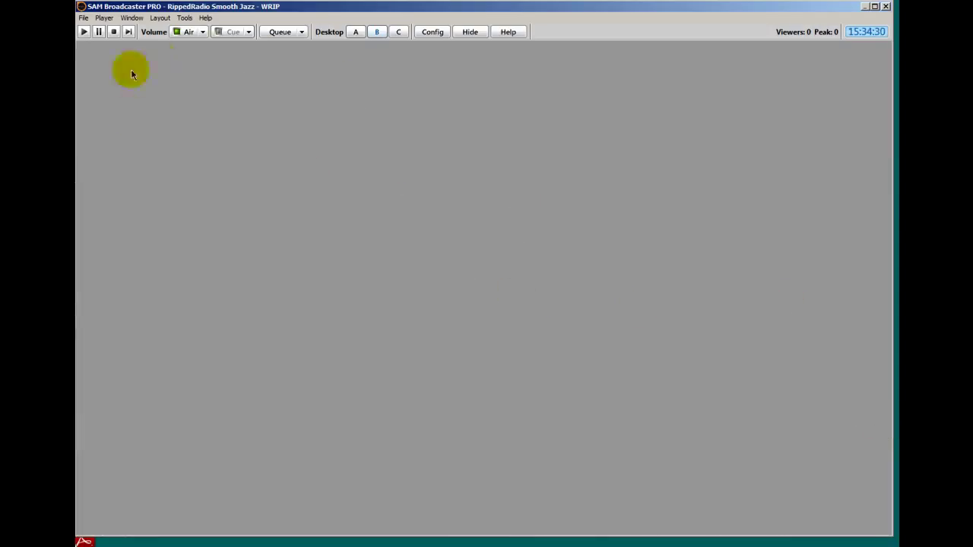
mouse_move(201, 22)
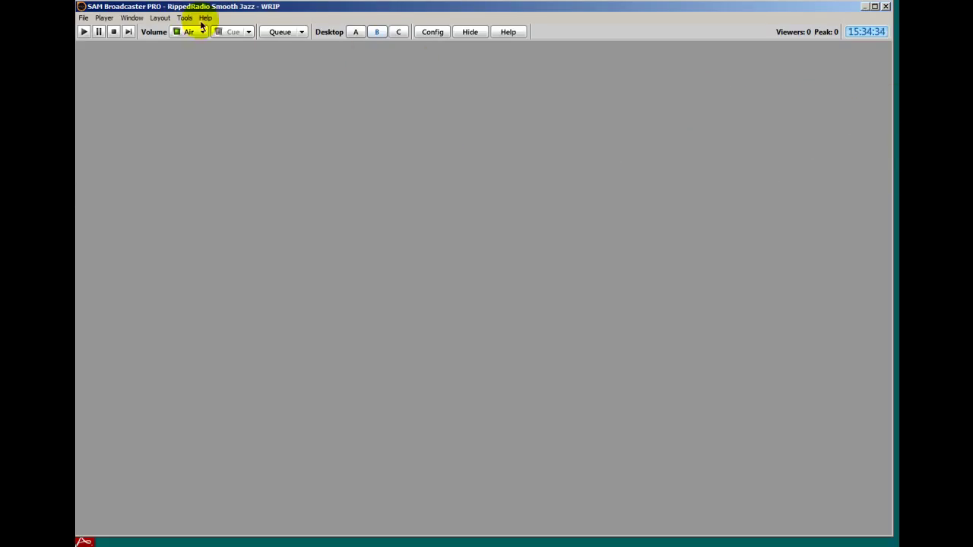
Show the Encoders panel on desktop B and widen it
click(132, 18)
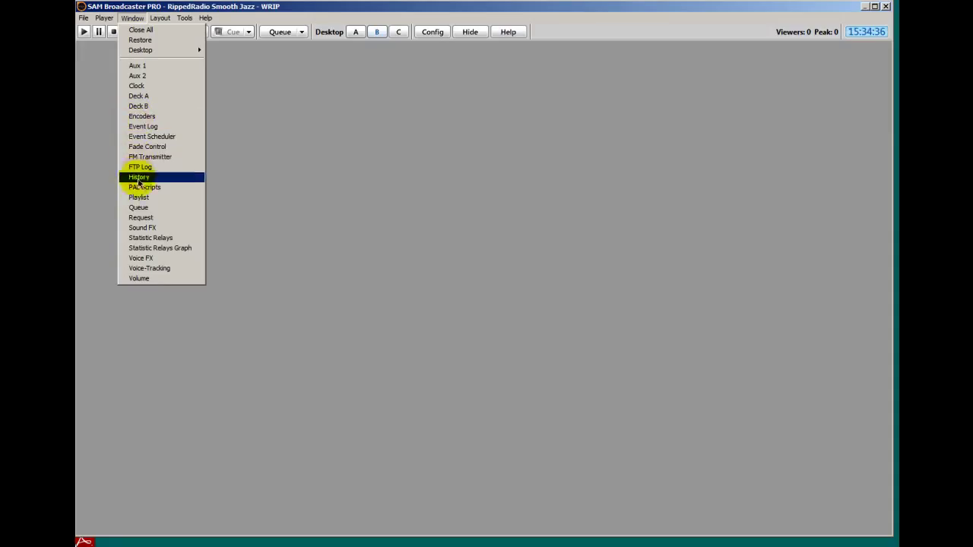
click(141, 116)
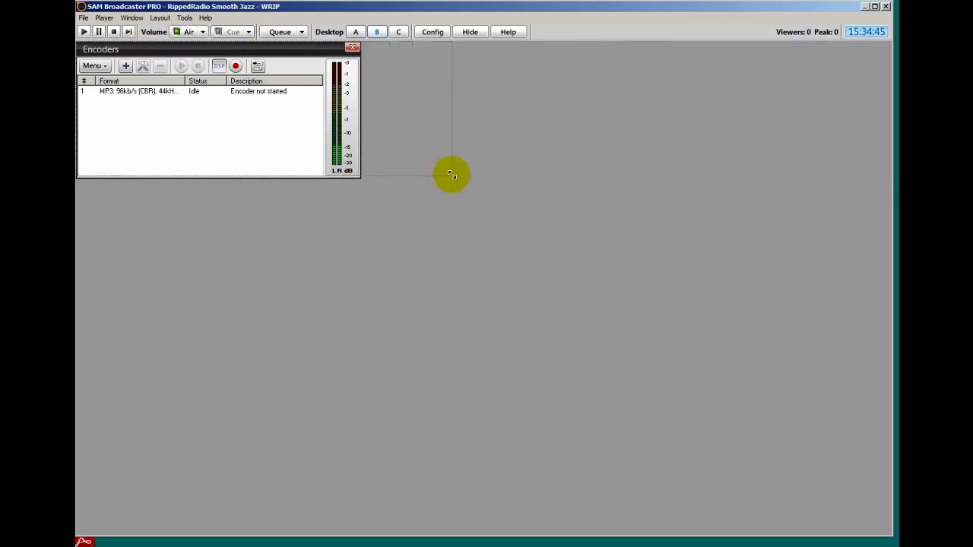
drag(361, 114, 440, 114)
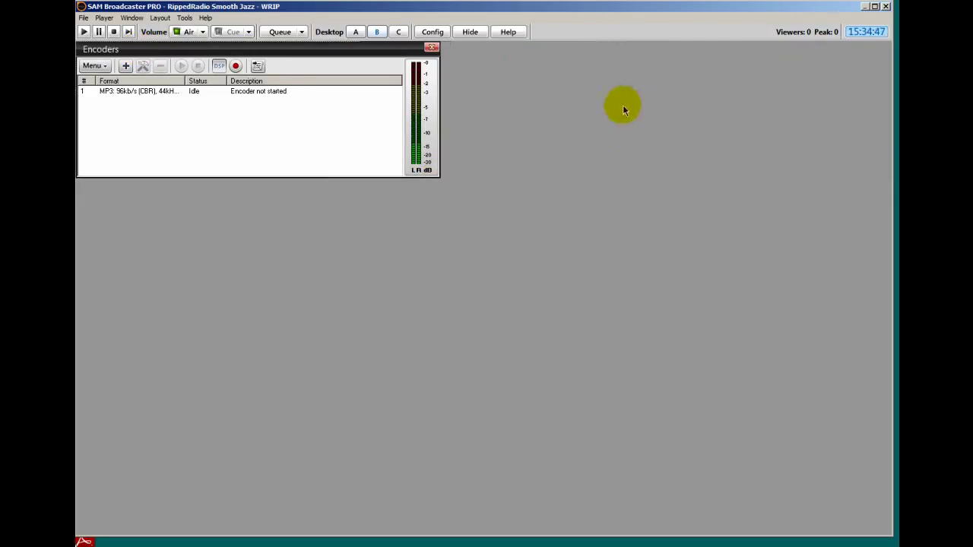
Show the Statistic Relays panel and move it beside Encoders at the top
click(175, 31)
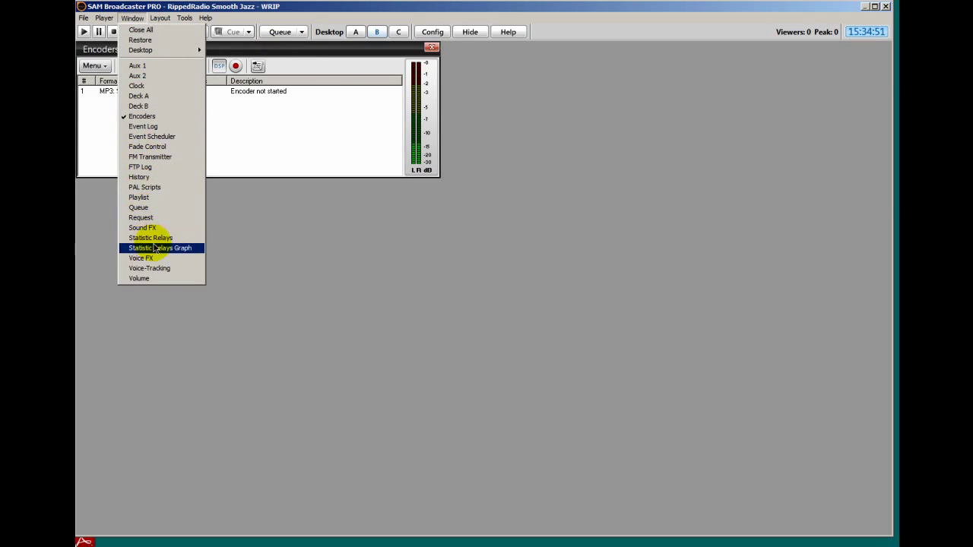
click(150, 237)
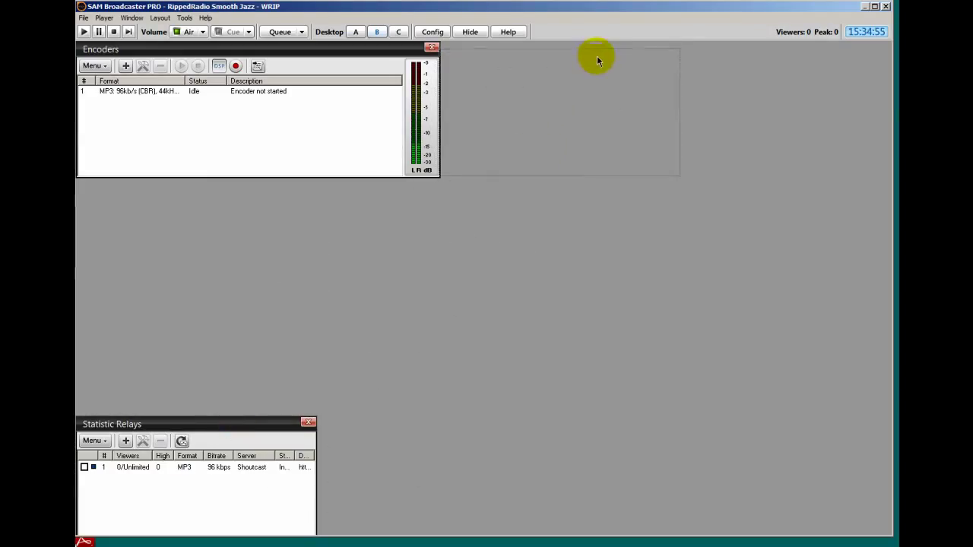
drag(111, 424, 476, 48)
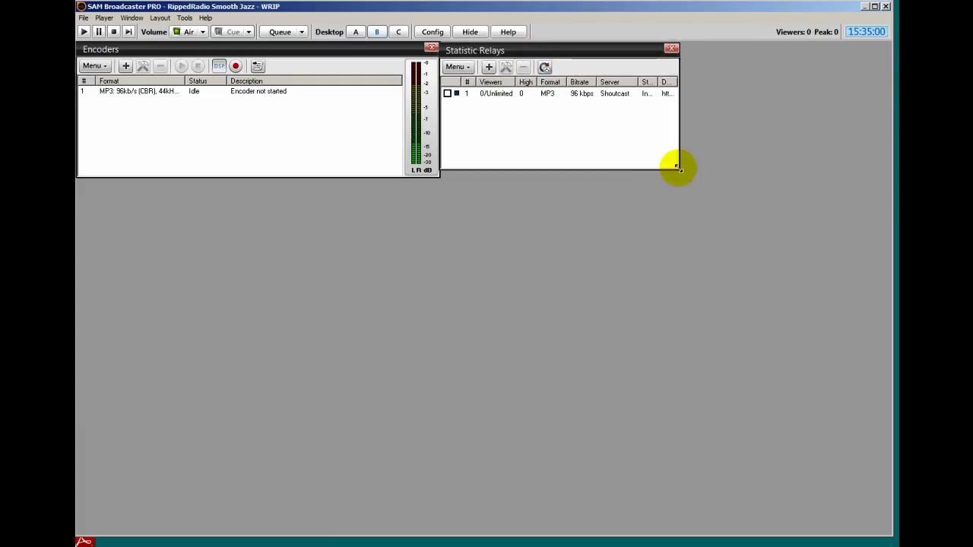
mouse_move(839, 173)
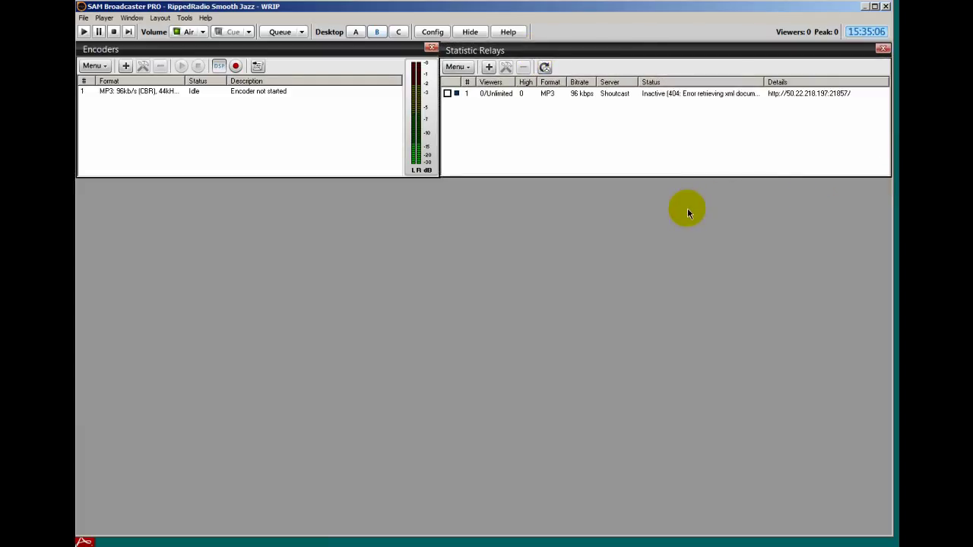
mouse_move(119, 293)
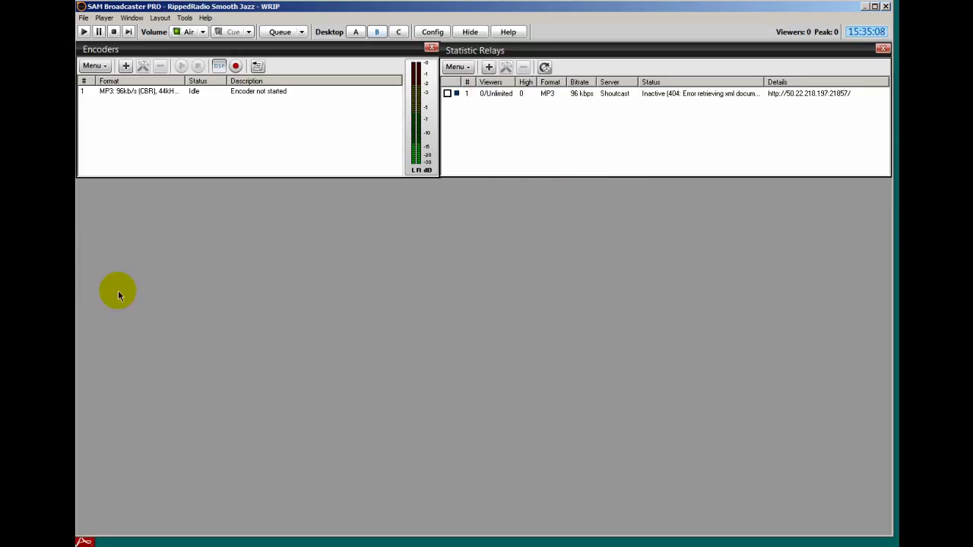
Show the Playlist panel on desktop B
click(131, 18)
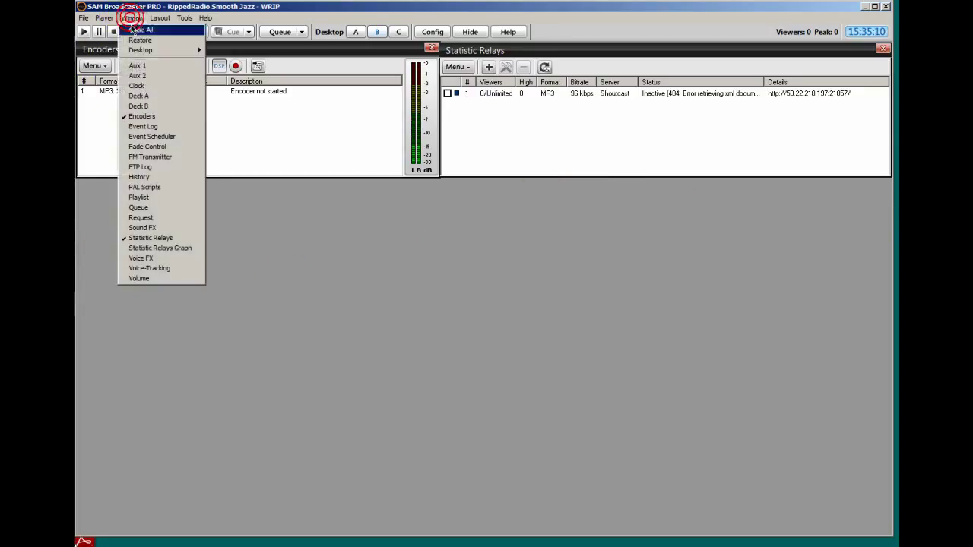
click(138, 197)
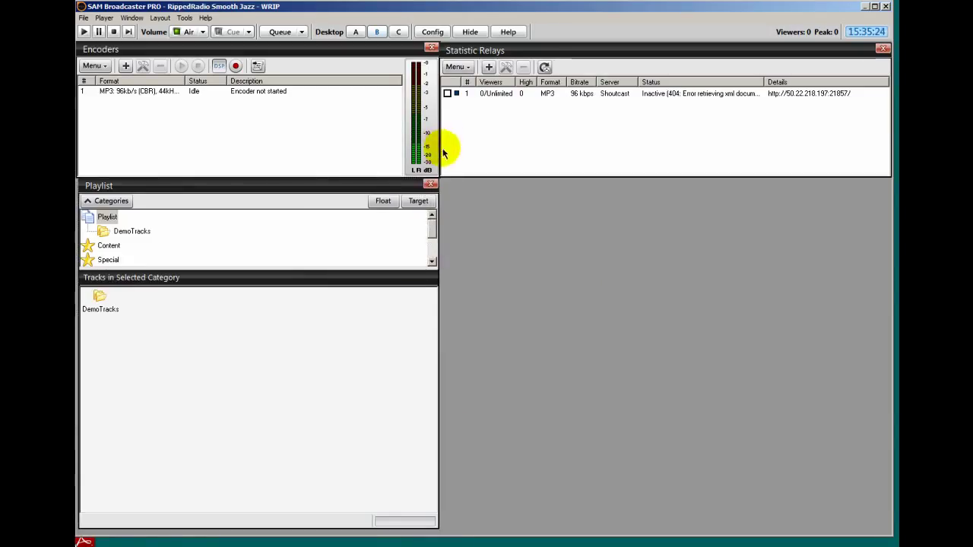
mouse_move(810, 313)
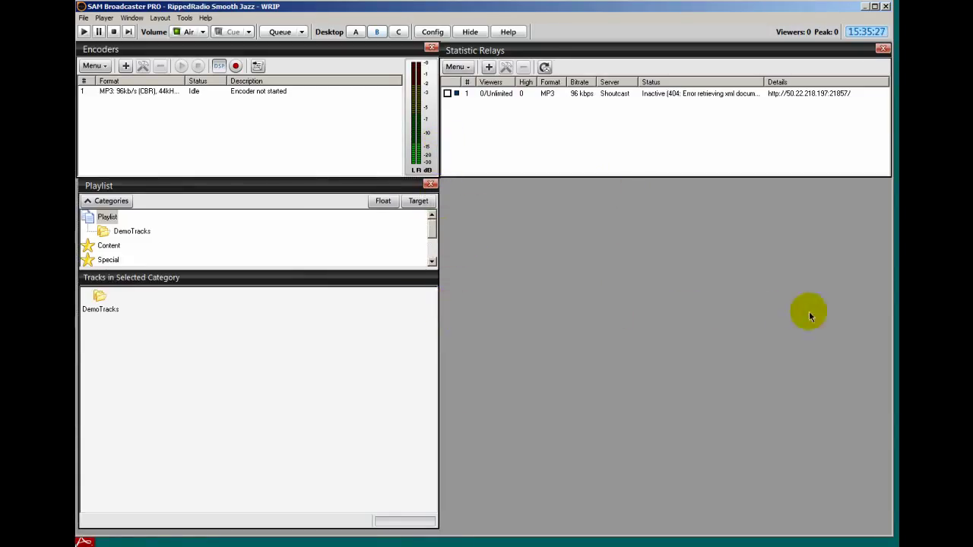
mouse_move(597, 335)
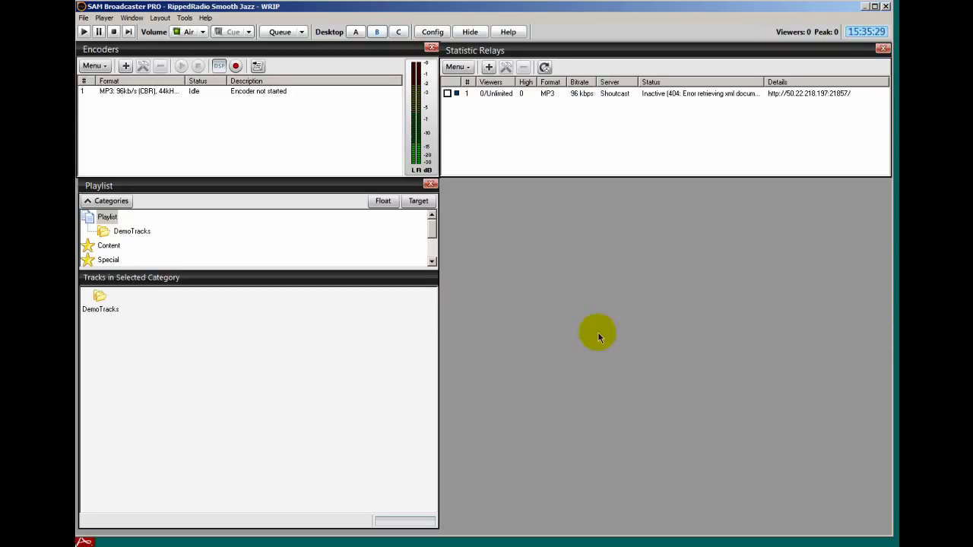
Show the Event Scheduler panel on desktop B from the Window menu
click(131, 18)
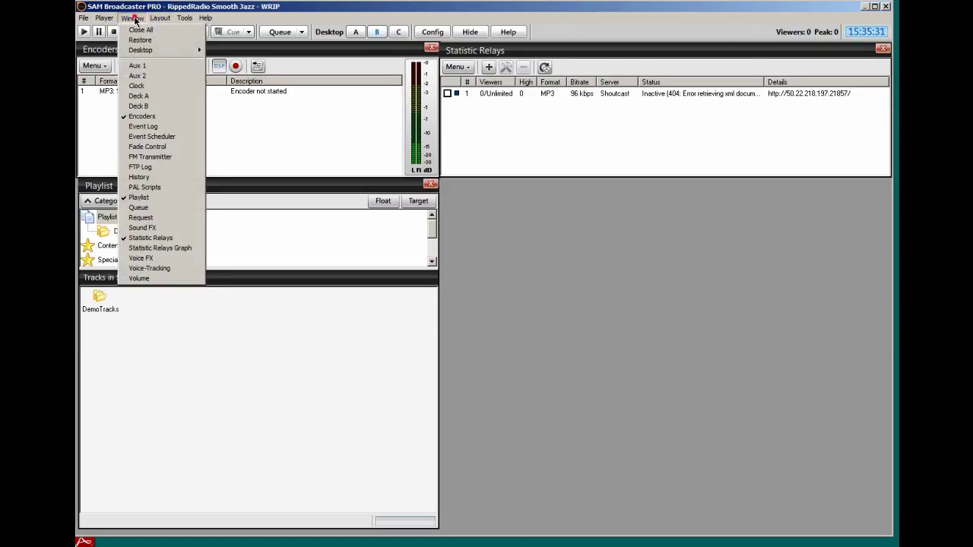
click(152, 136)
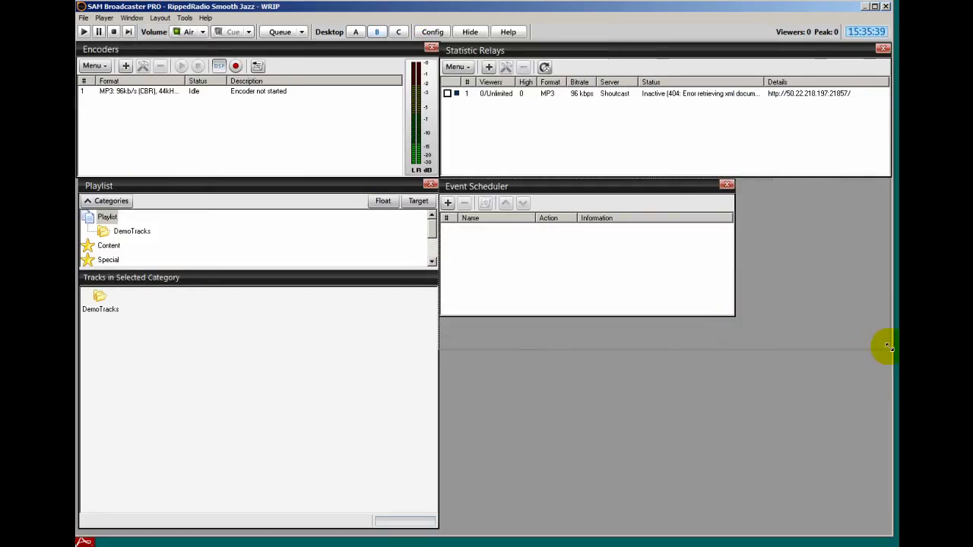
mouse_move(888, 337)
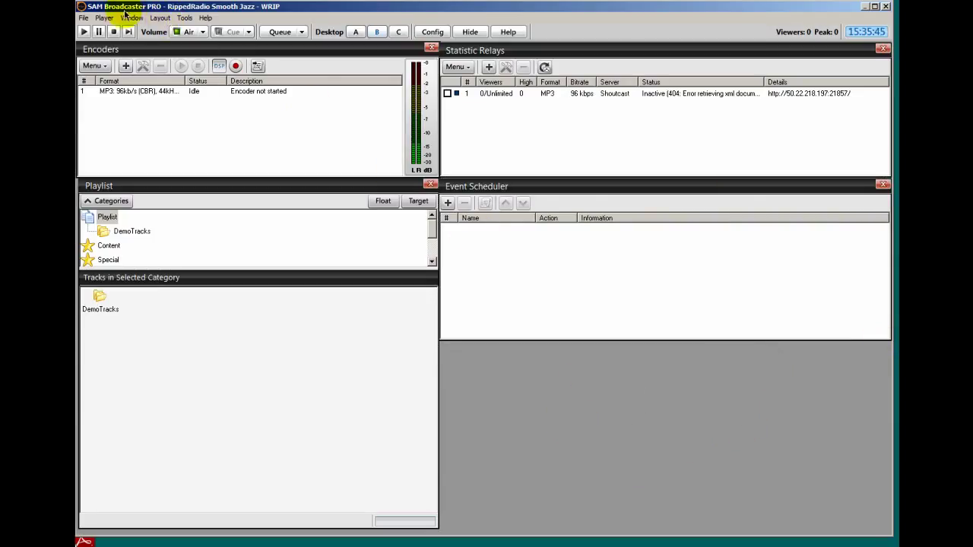
Show the Event Log panel on desktop B from the Window menu
click(133, 18)
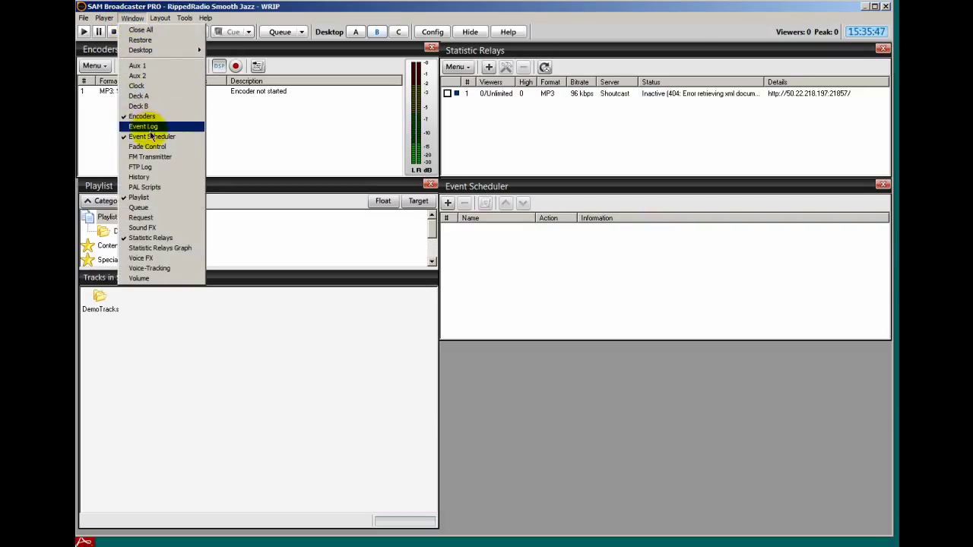
mouse_move(151, 137)
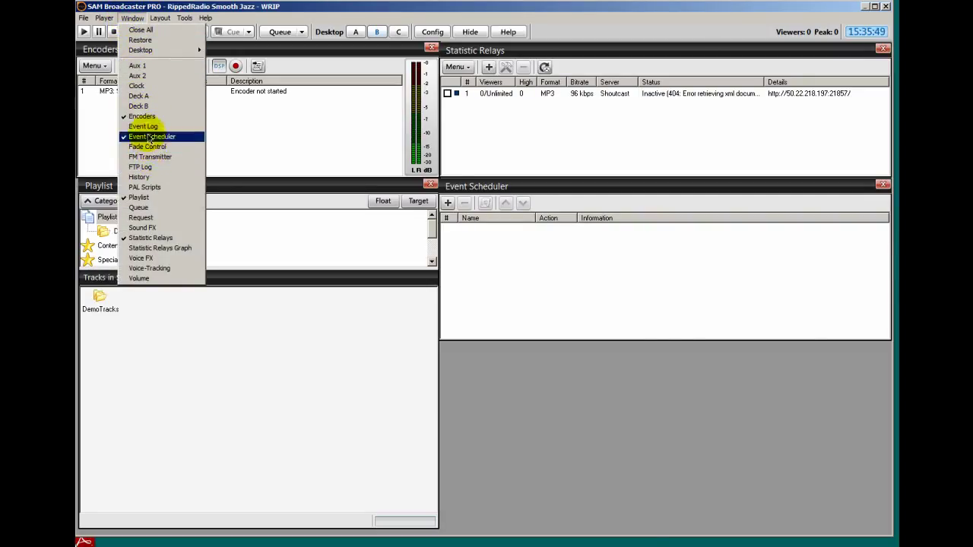
click(143, 127)
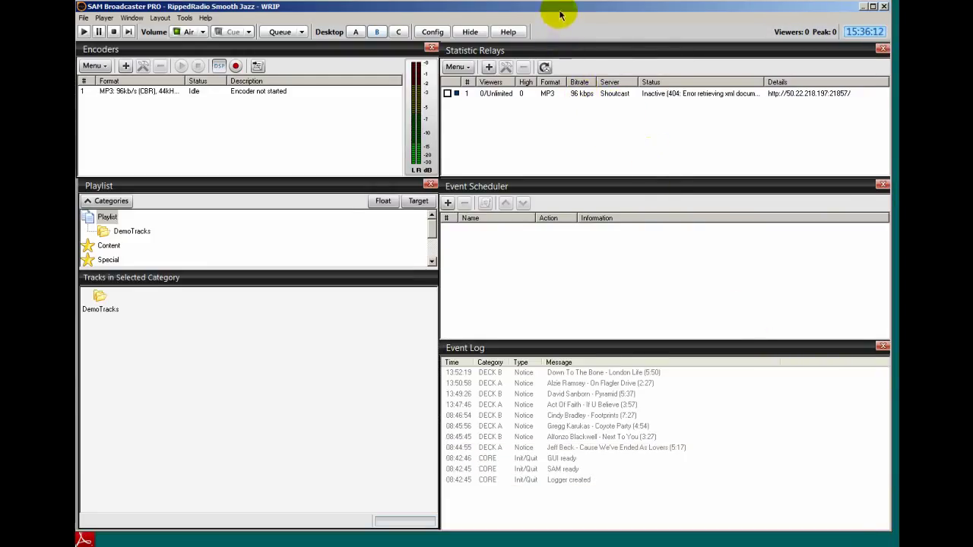
Switch to desktop C and close its panels, including Event Scheduler and Event Log
click(399, 32)
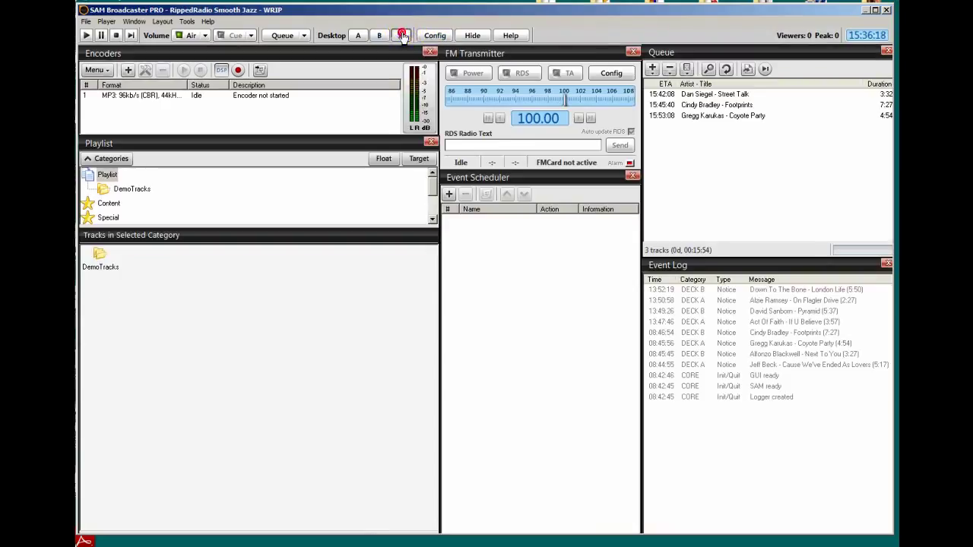
click(400, 35)
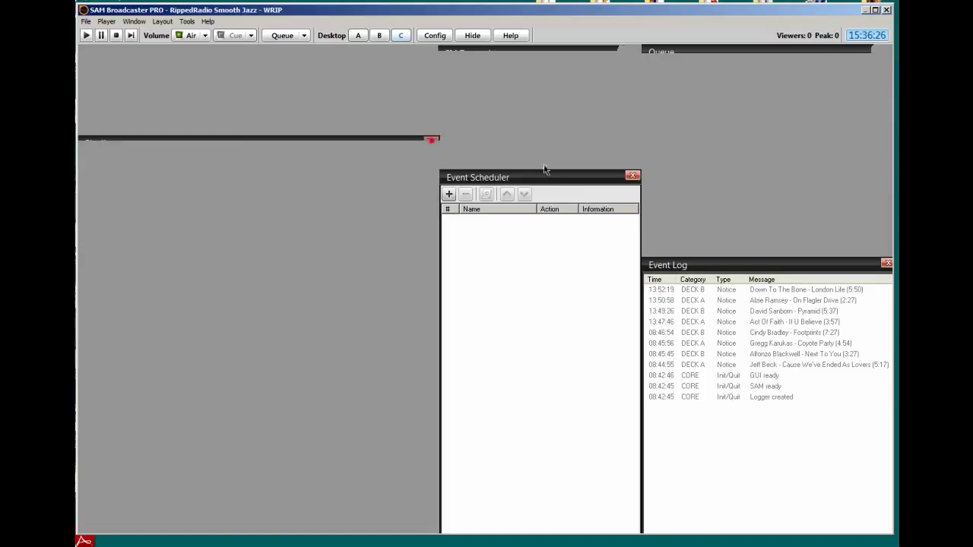
click(632, 175)
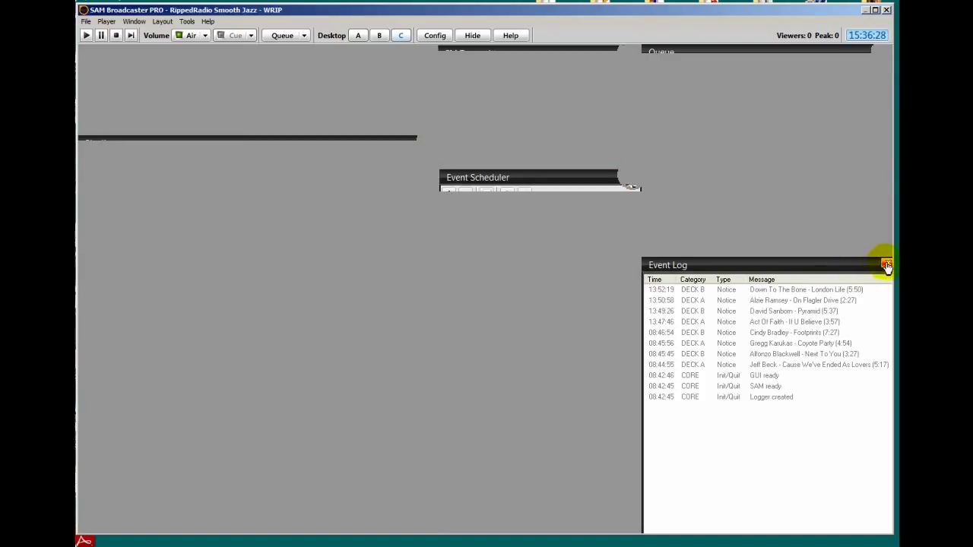
click(887, 265)
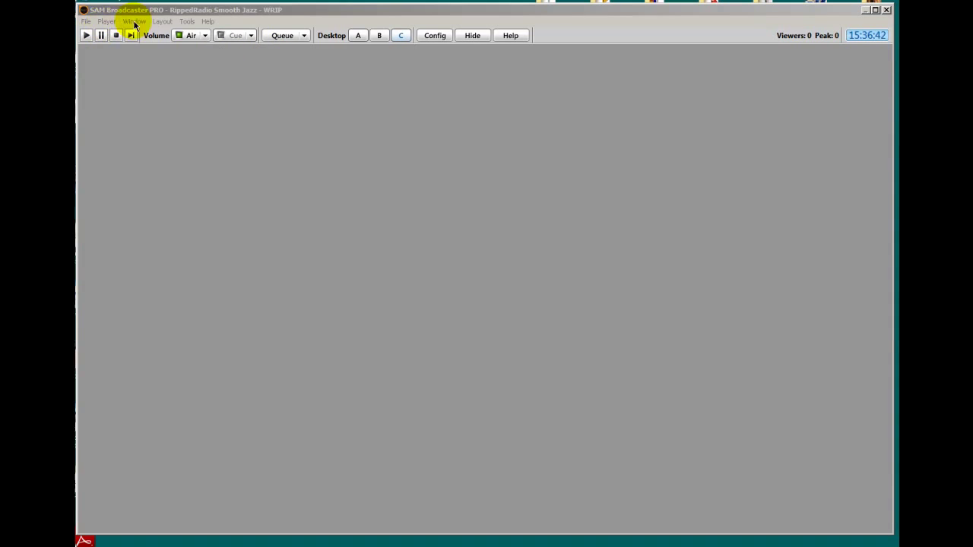
Add the Aux 1 player and PAL Scripts panels to desktop C's top row
click(134, 21)
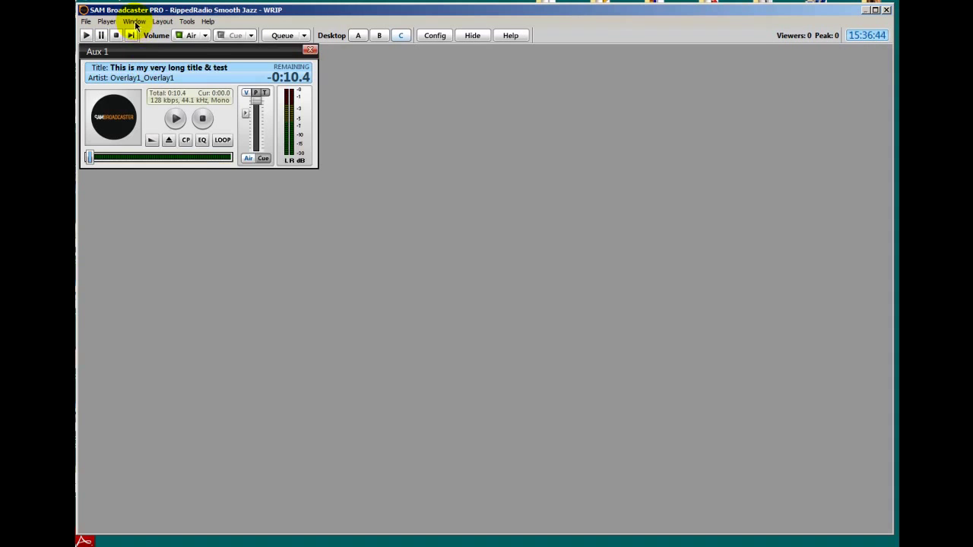
click(134, 21)
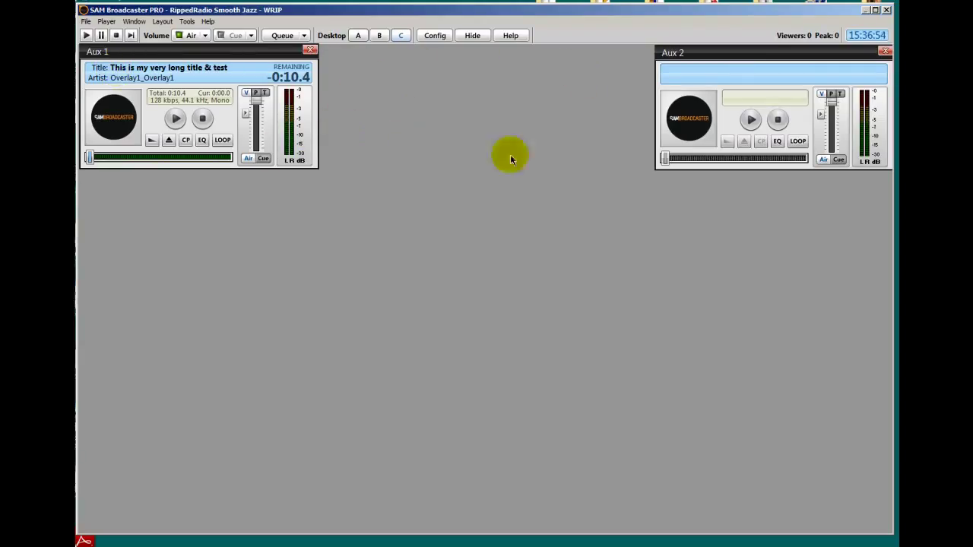
mouse_move(162, 21)
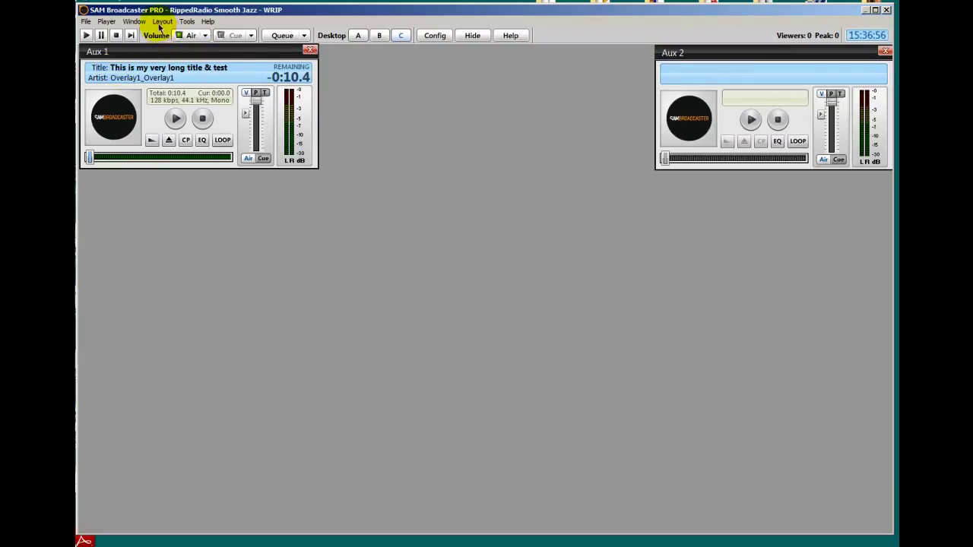
click(135, 21)
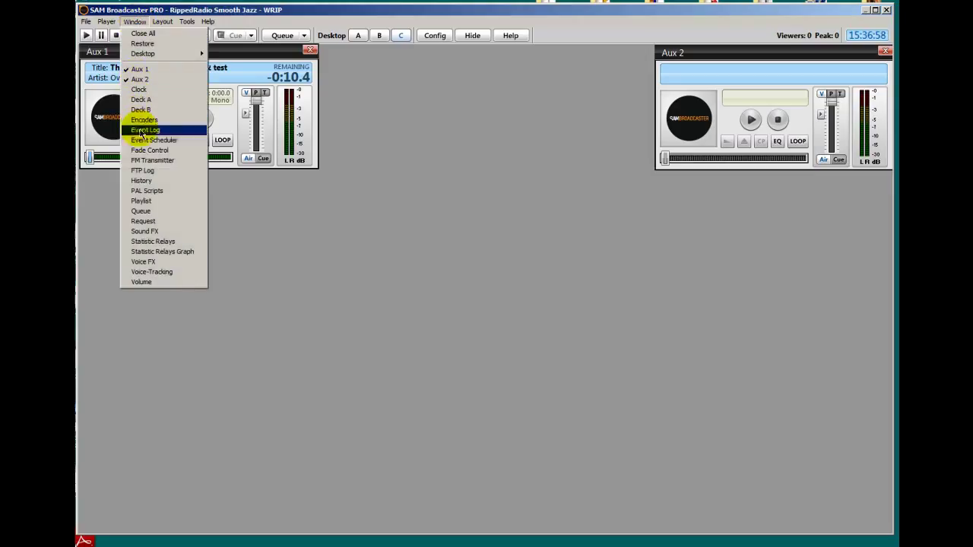
click(146, 191)
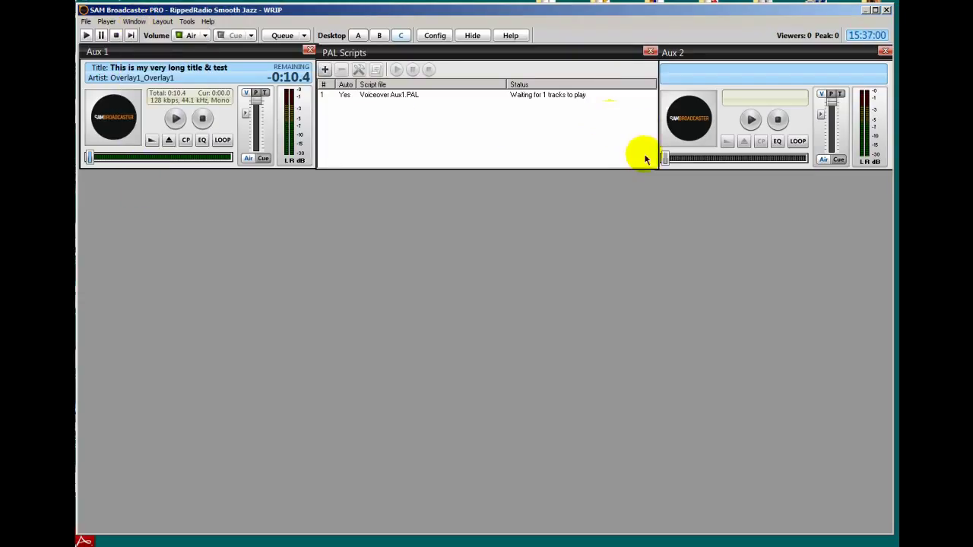
mouse_move(613, 163)
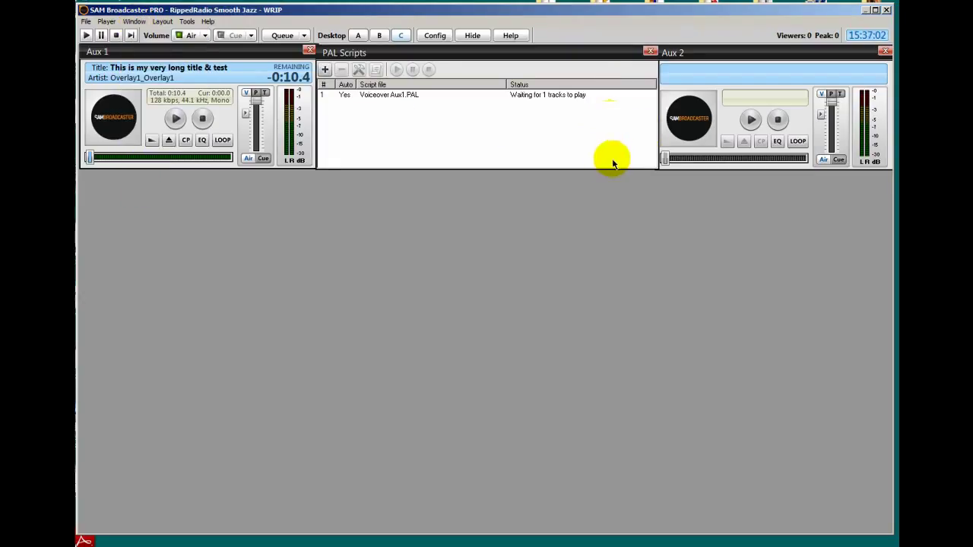
mouse_move(93, 230)
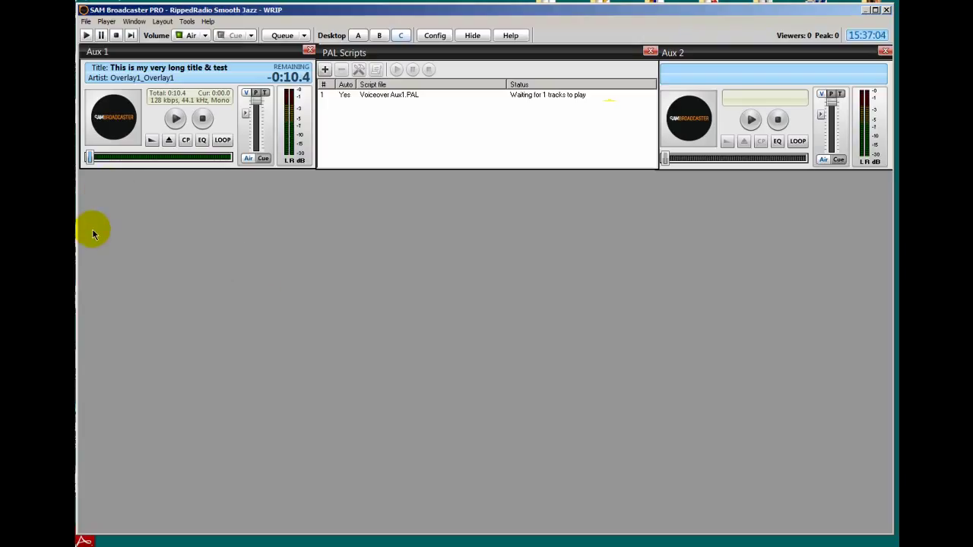
mouse_move(458, 230)
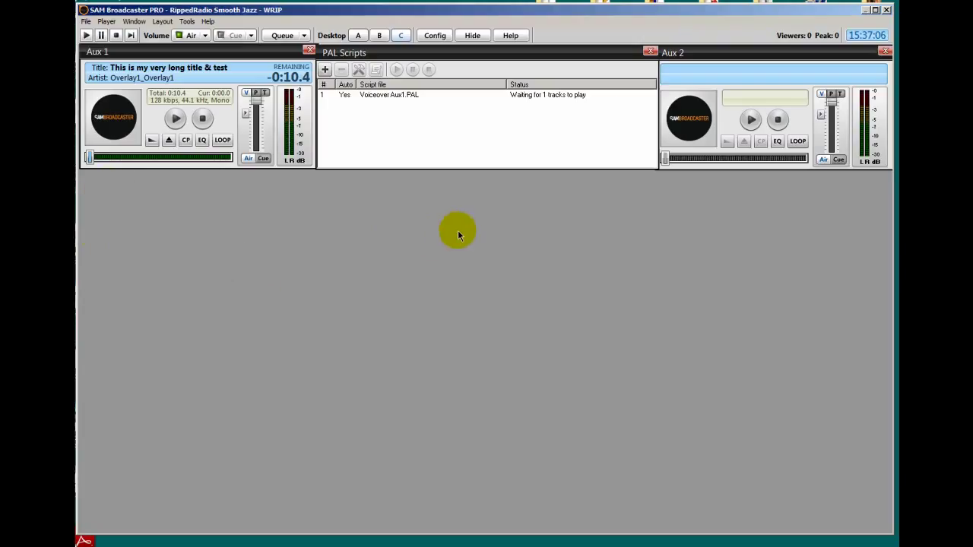
mouse_move(173, 85)
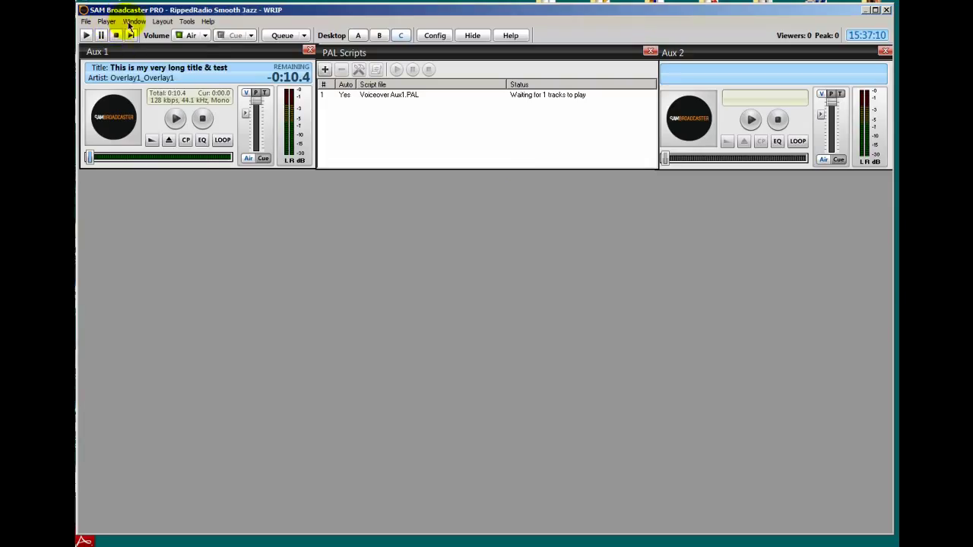
Show the Queue panel on desktop C from the Window menu
click(135, 20)
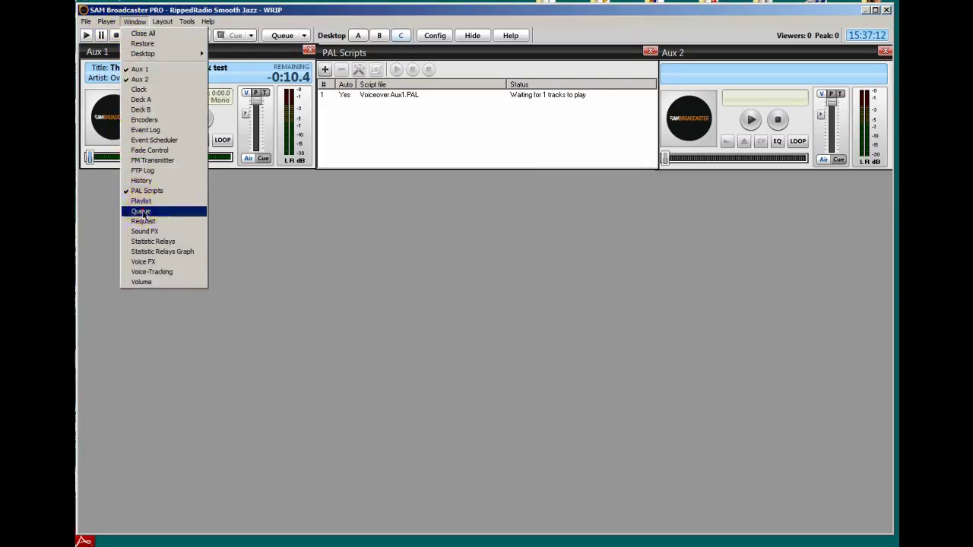
click(140, 211)
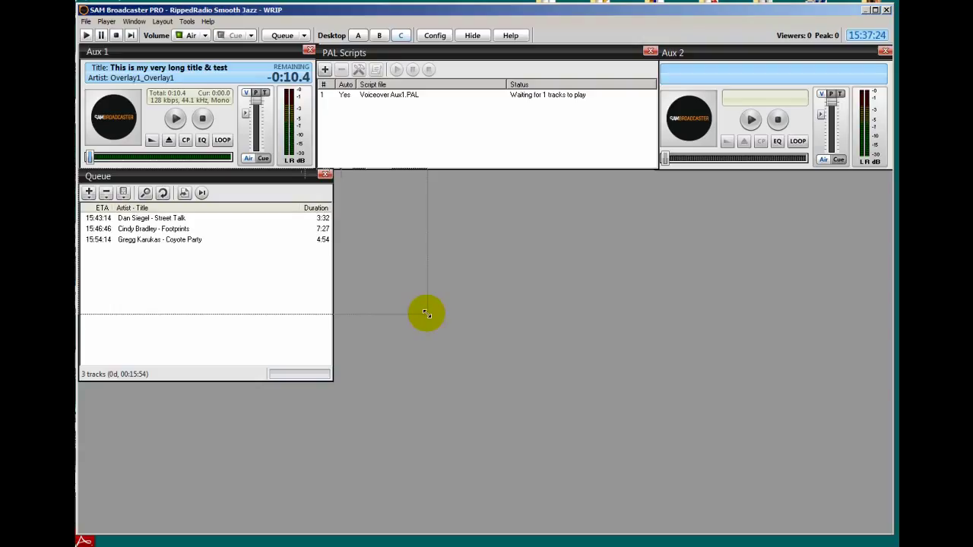
mouse_move(420, 304)
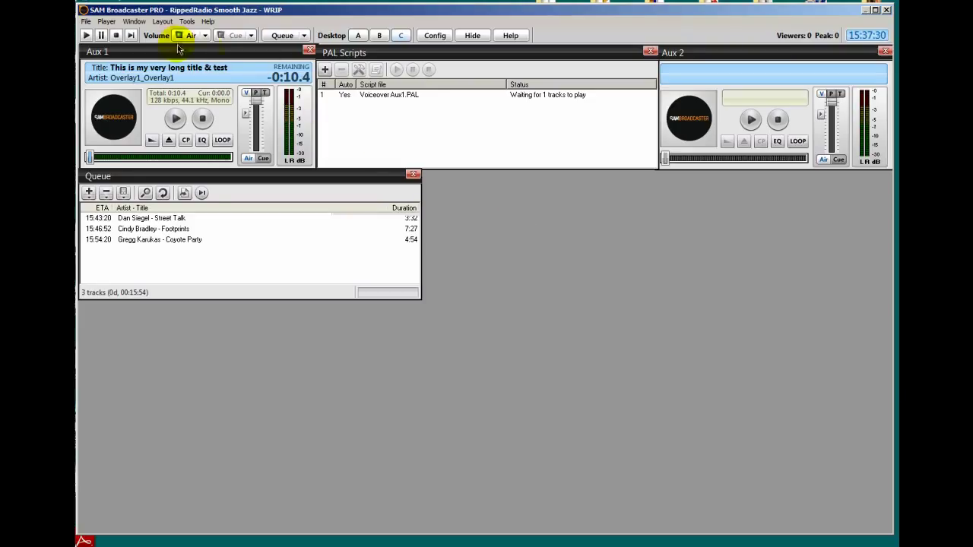
Add the FTP Log panel beside the Queue and open the History panel on desktop C
click(134, 21)
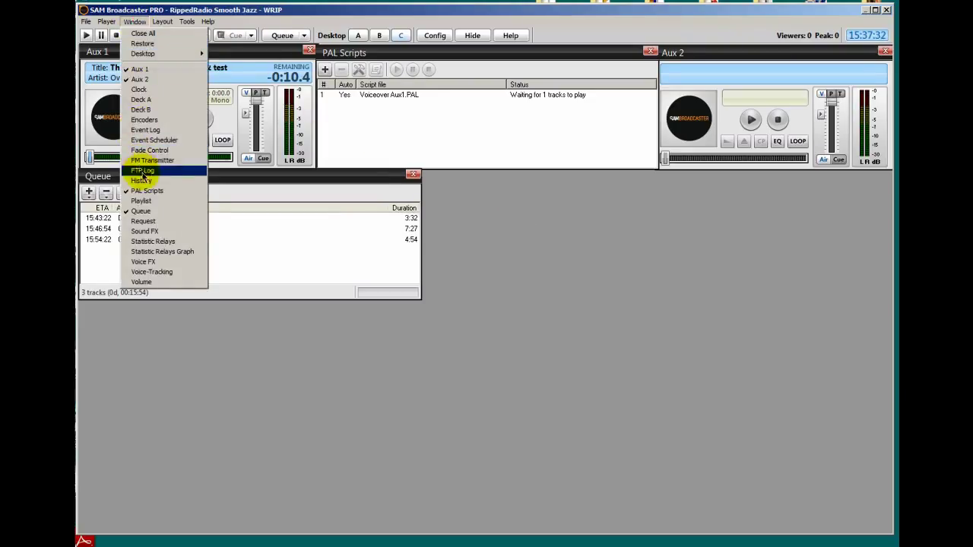
click(142, 171)
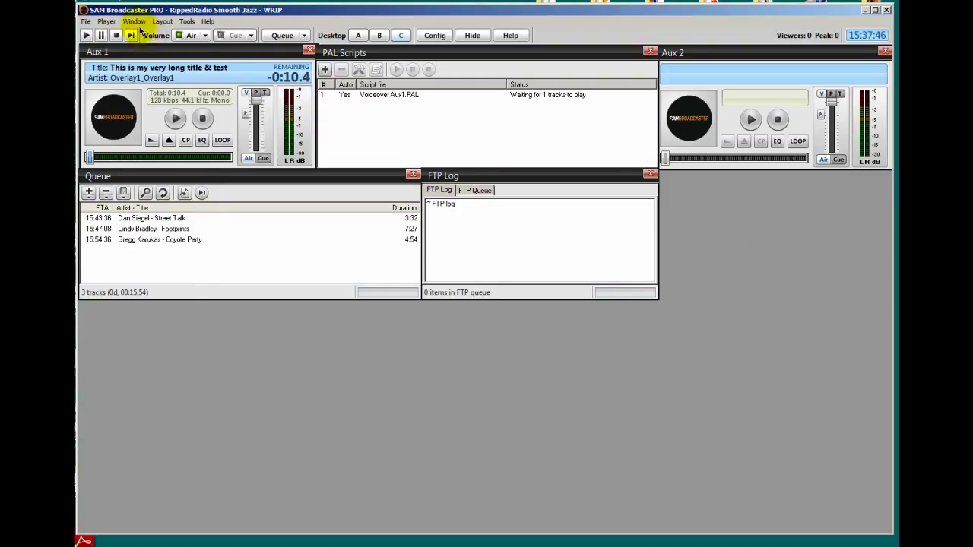
click(134, 21)
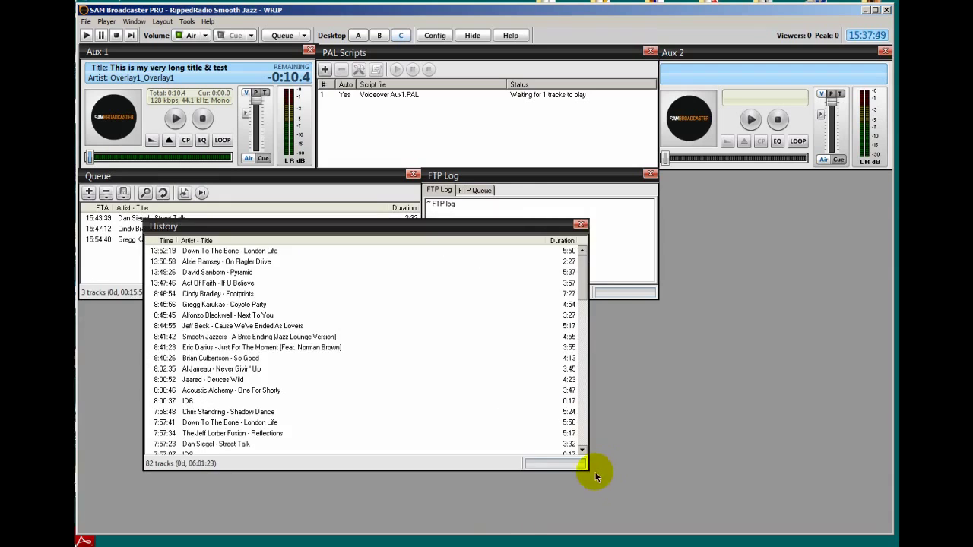
mouse_move(393, 325)
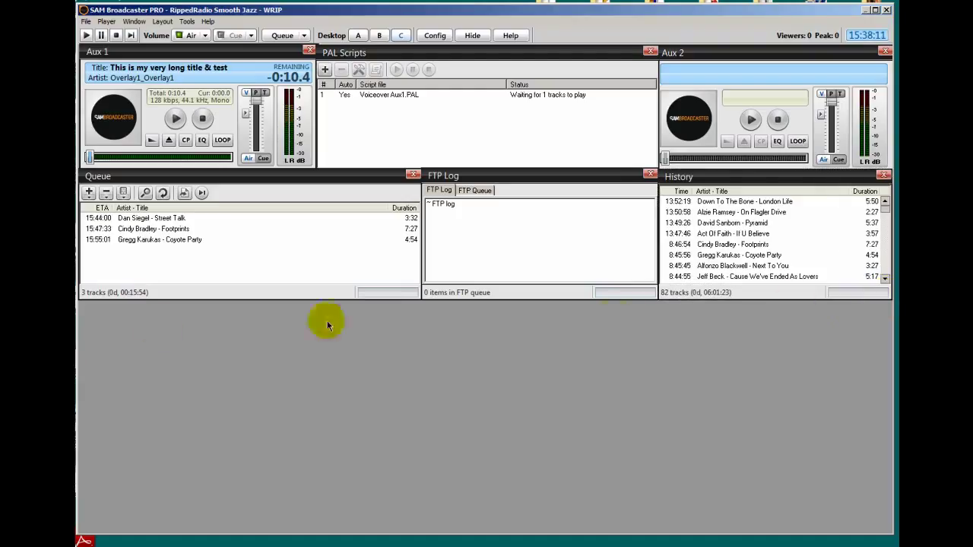
mouse_move(141, 417)
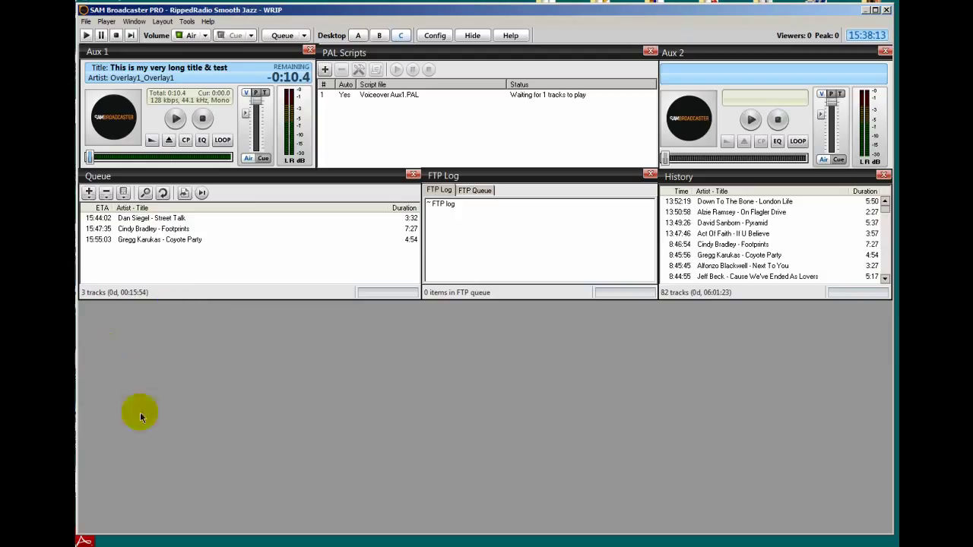
Show the Event Scheduler panel on desktop C, below the Queue
click(134, 21)
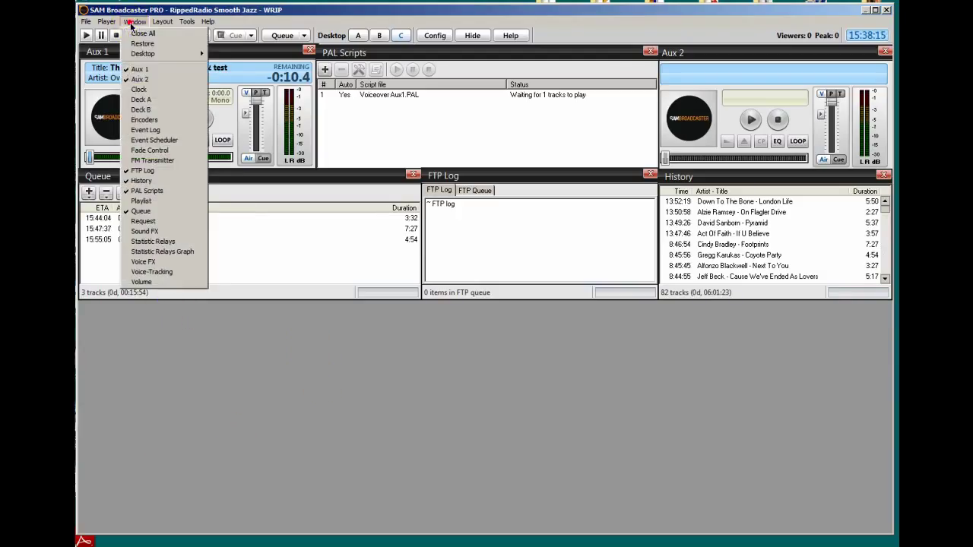
click(154, 140)
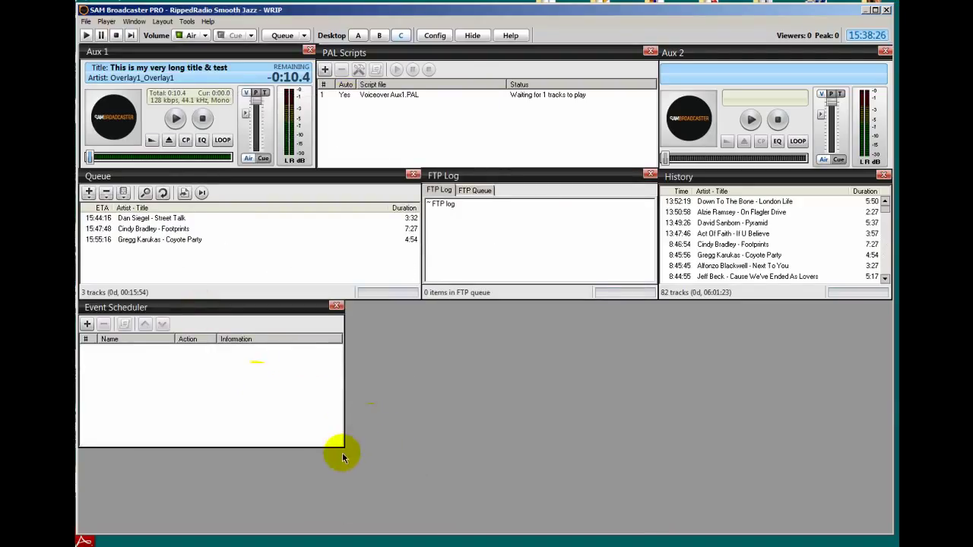
mouse_move(422, 517)
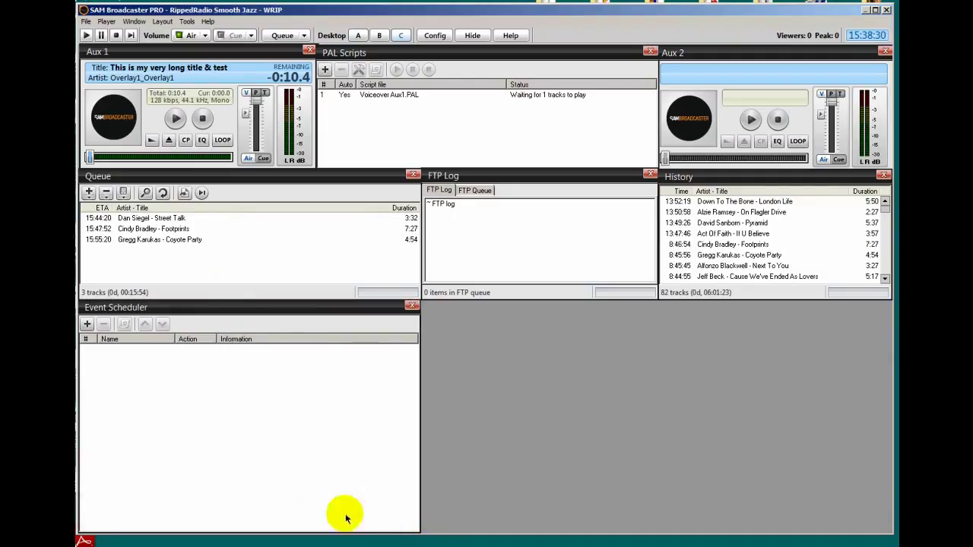
mouse_move(633, 321)
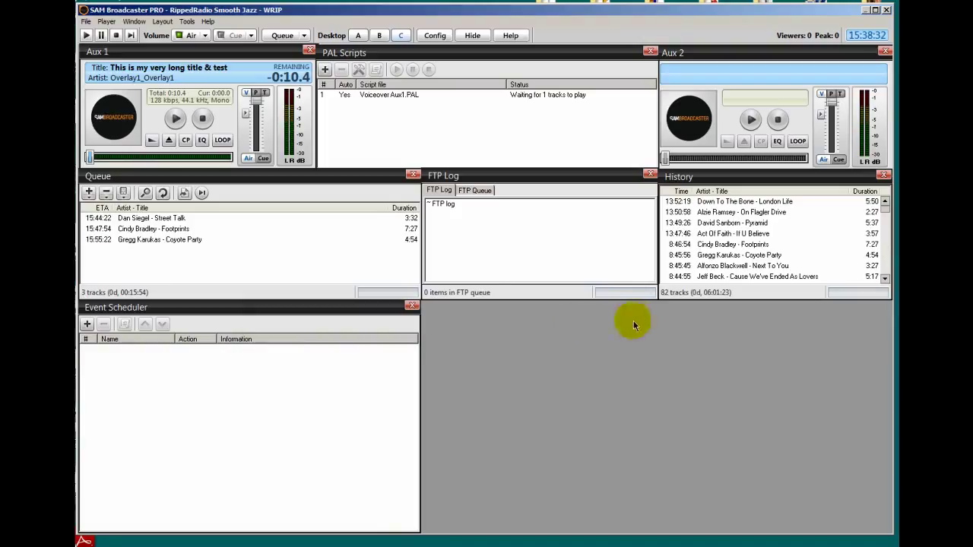
mouse_move(231, 119)
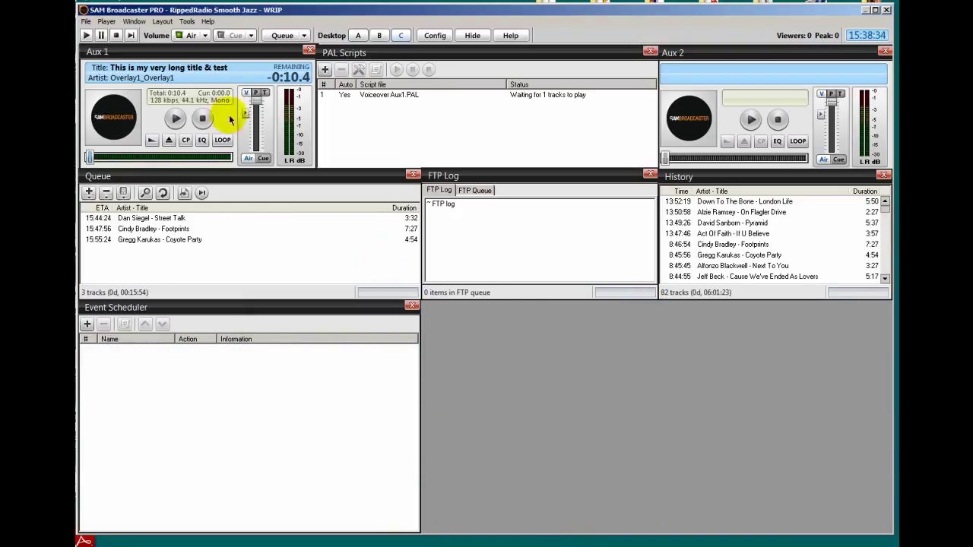
Add the Request and Event Log panels to desktop C's bottom row
click(134, 21)
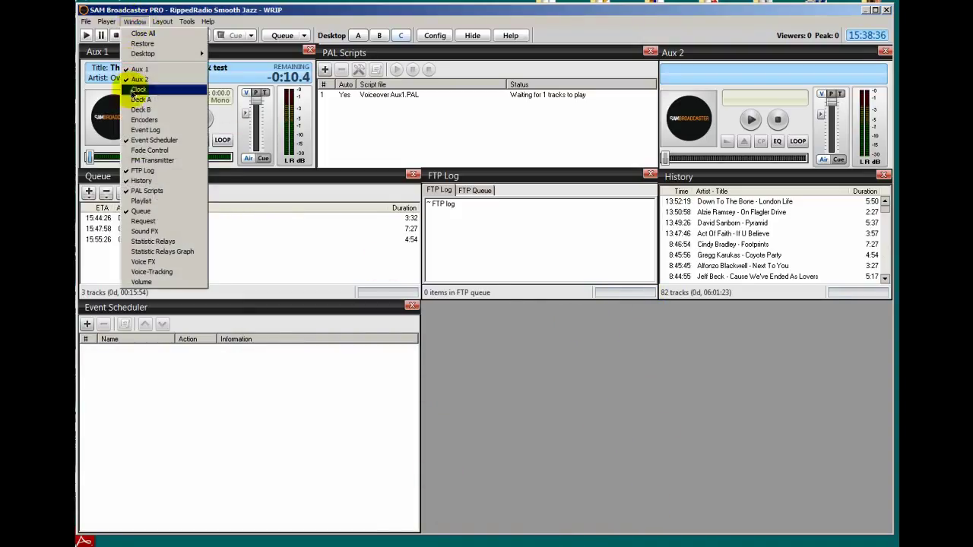
mouse_move(143, 221)
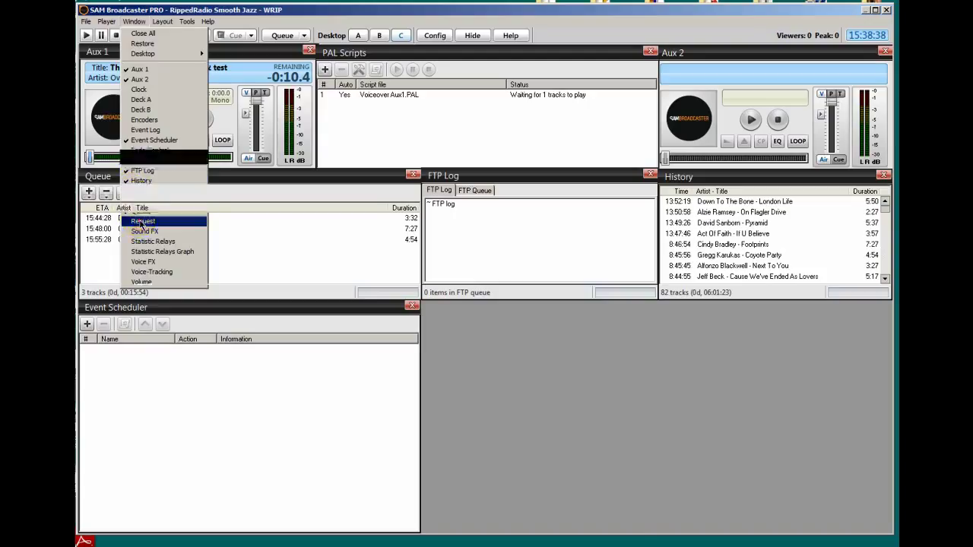
click(143, 221)
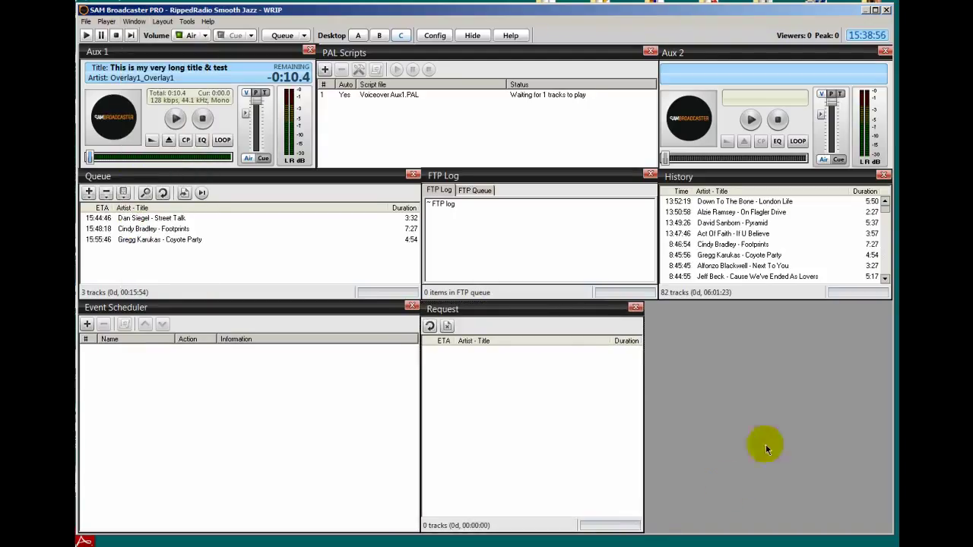
mouse_move(827, 387)
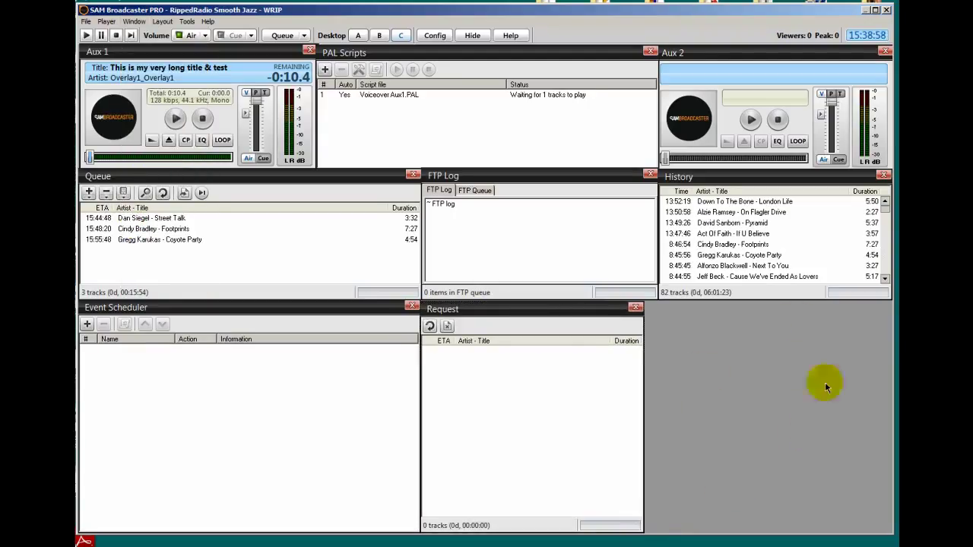
click(134, 22)
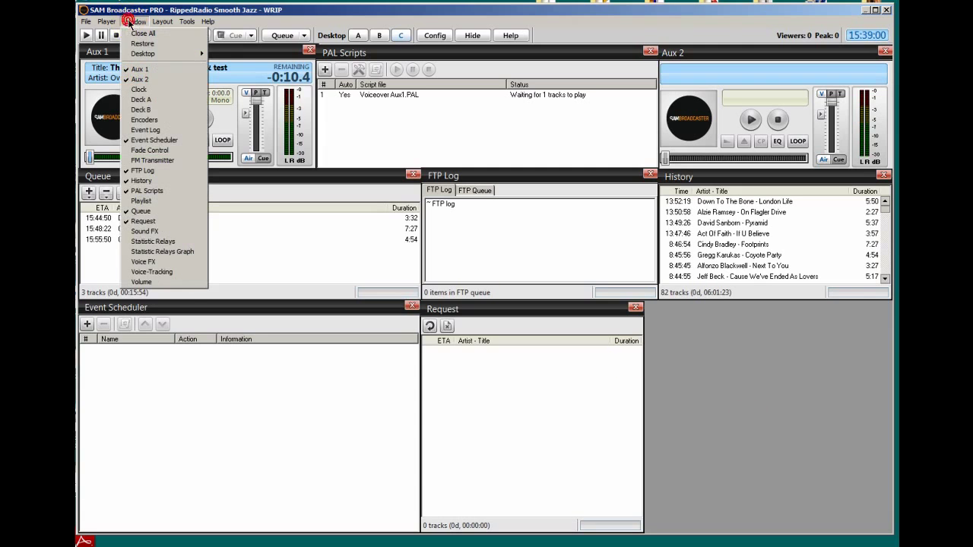
click(144, 130)
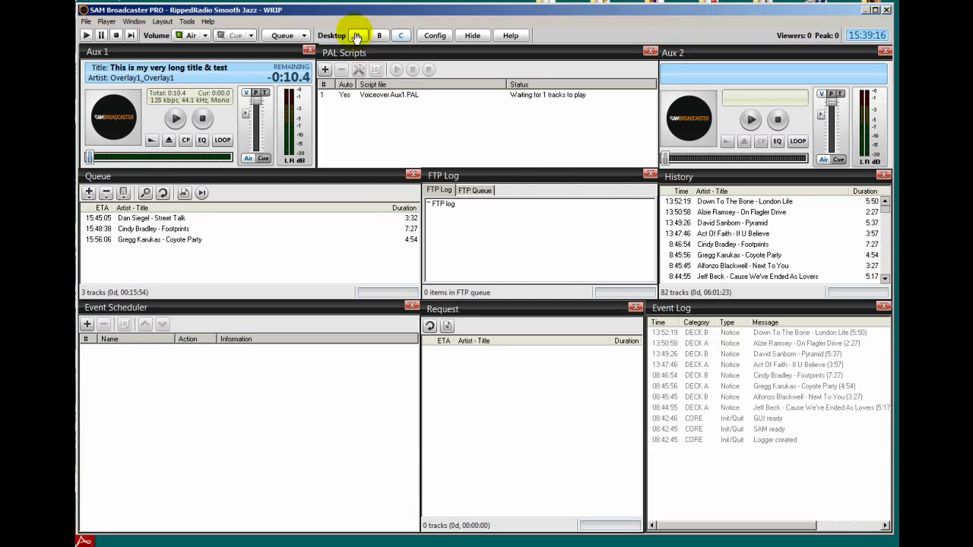
Switch to Desktop A, then Desktop B, then back to Desktop A
click(358, 35)
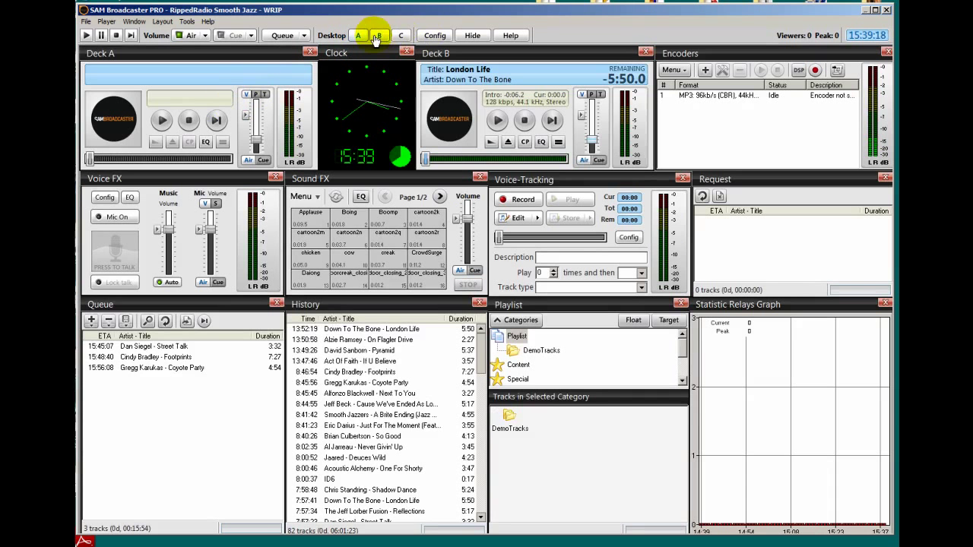
click(401, 35)
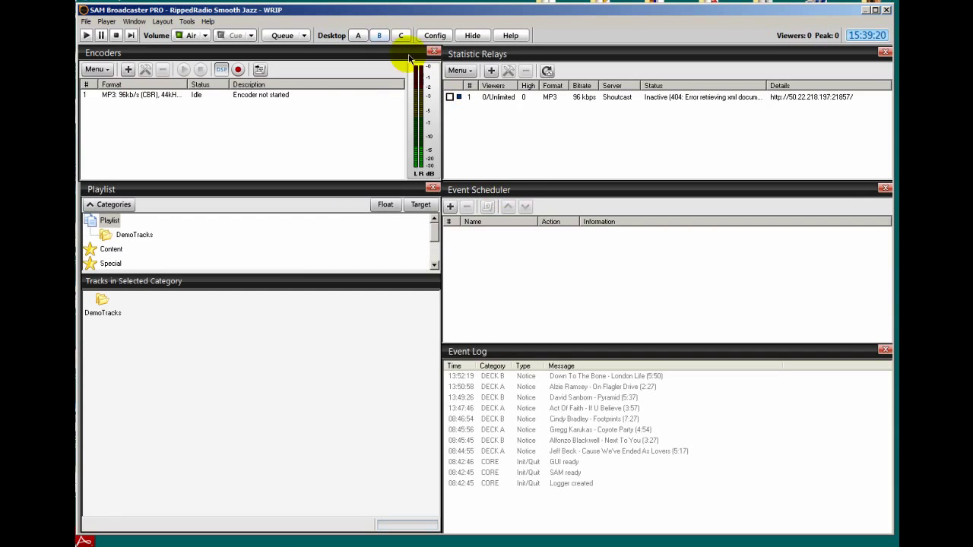
click(401, 35)
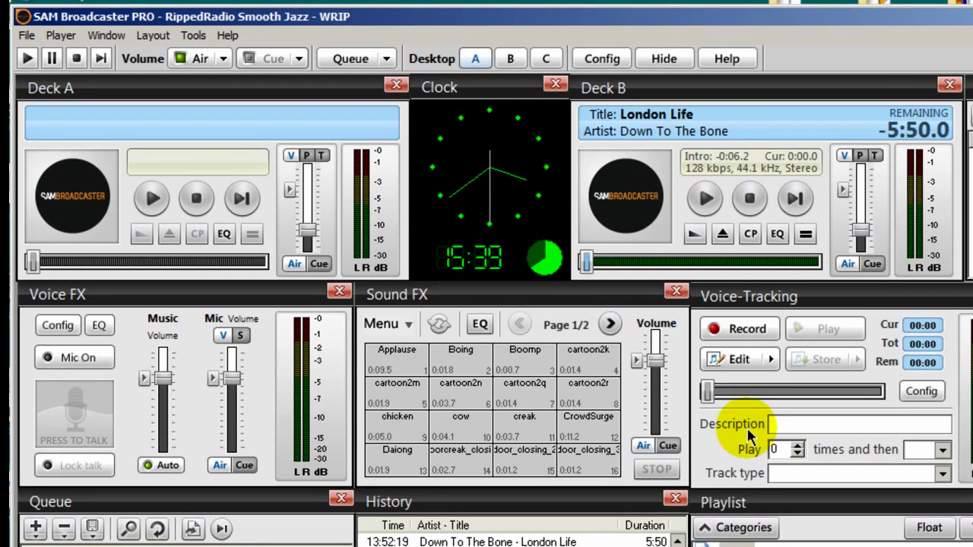
mouse_move(243, 140)
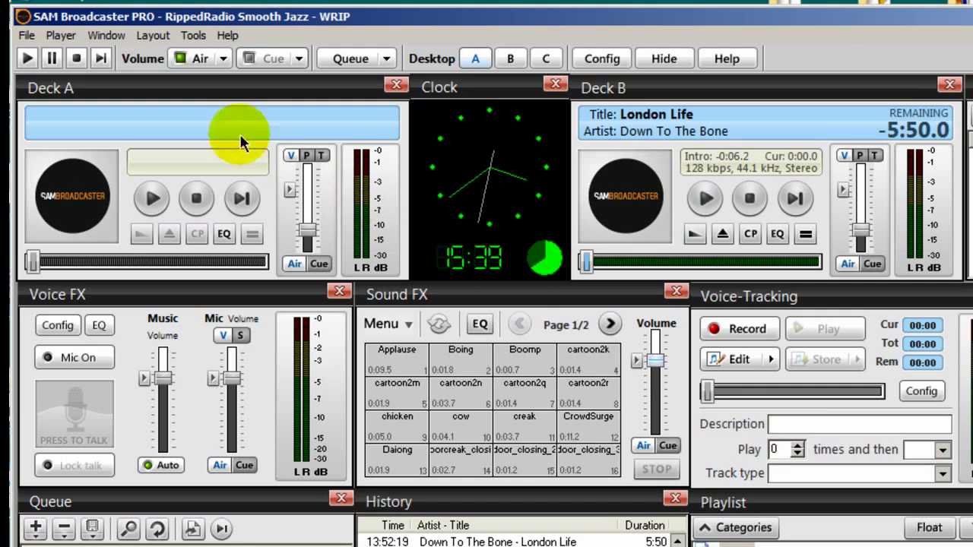
Save the current panel arrangement with Layout > Save as default
click(153, 35)
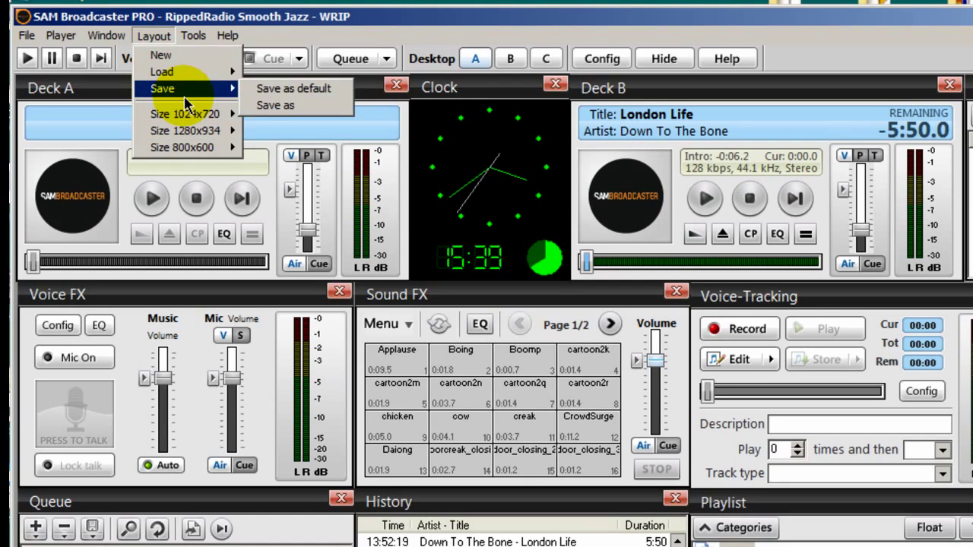
mouse_move(293, 89)
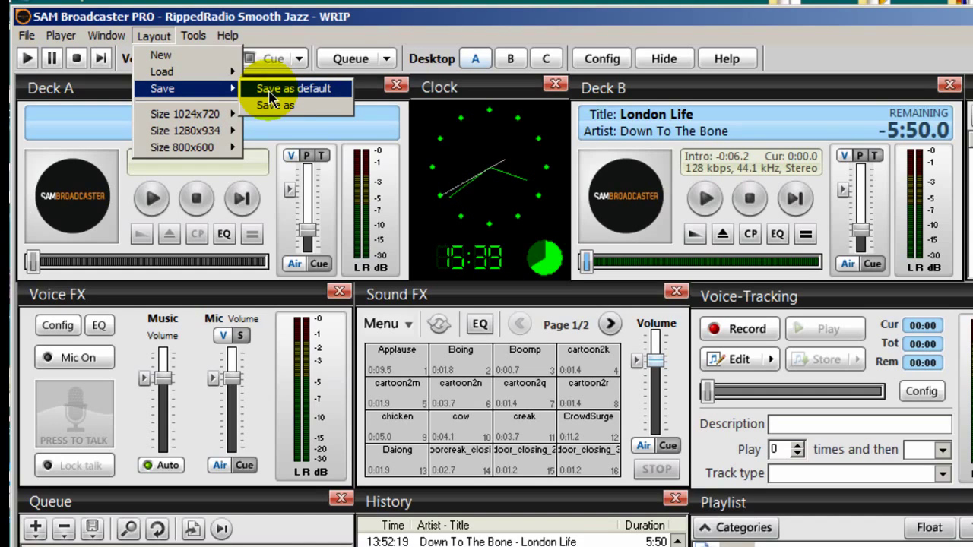
click(293, 88)
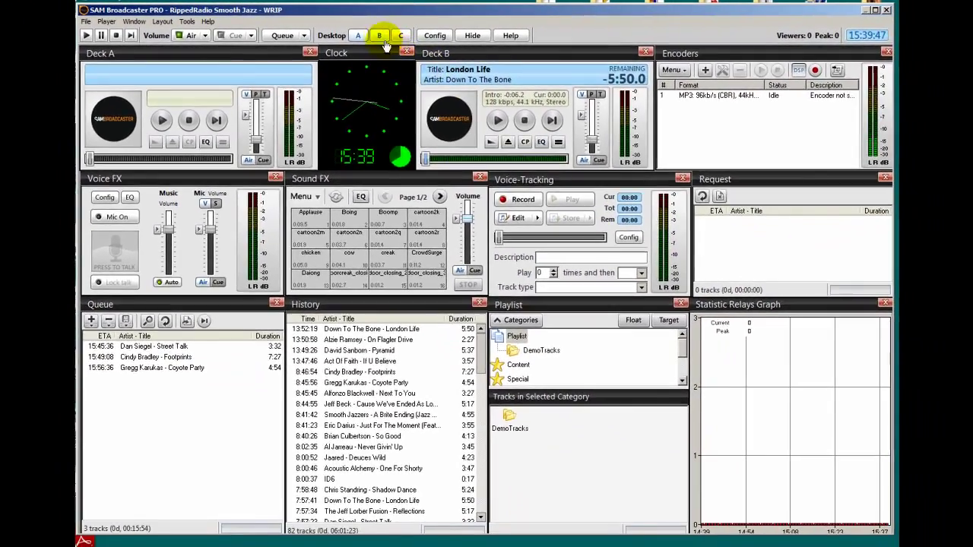
click(379, 35)
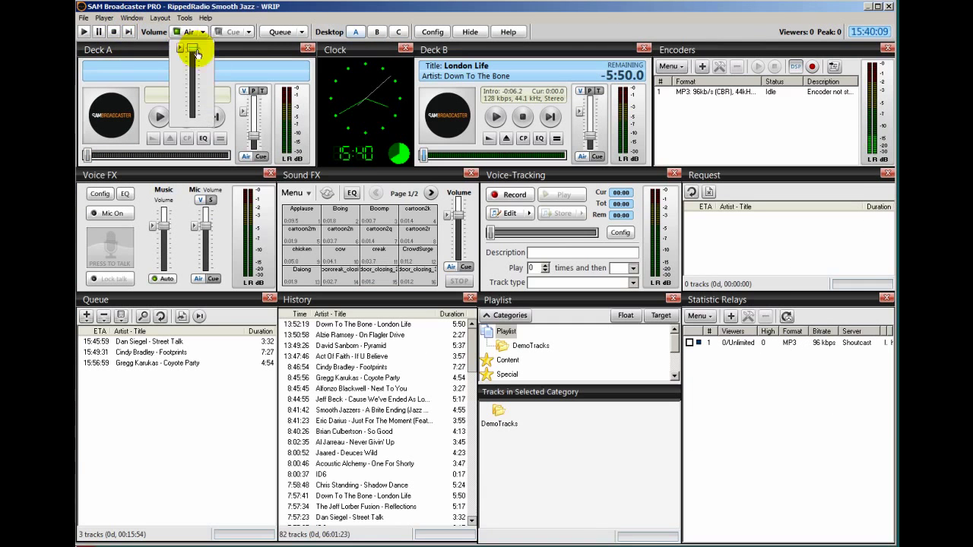
click(377, 31)
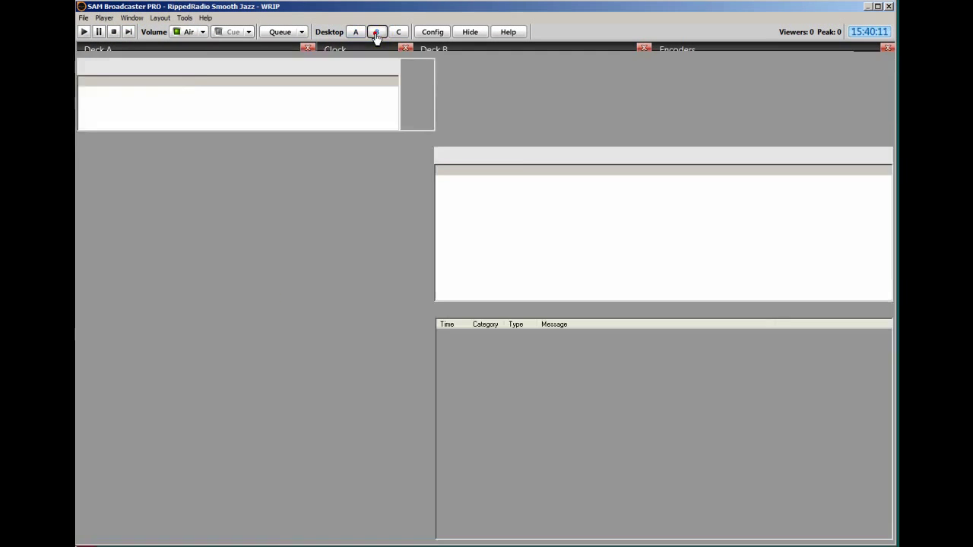
click(355, 31)
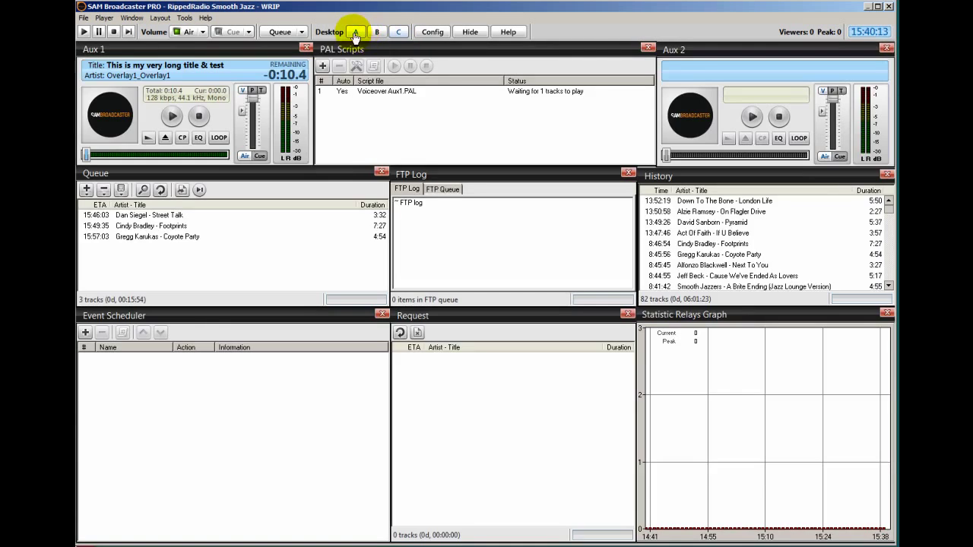
click(356, 31)
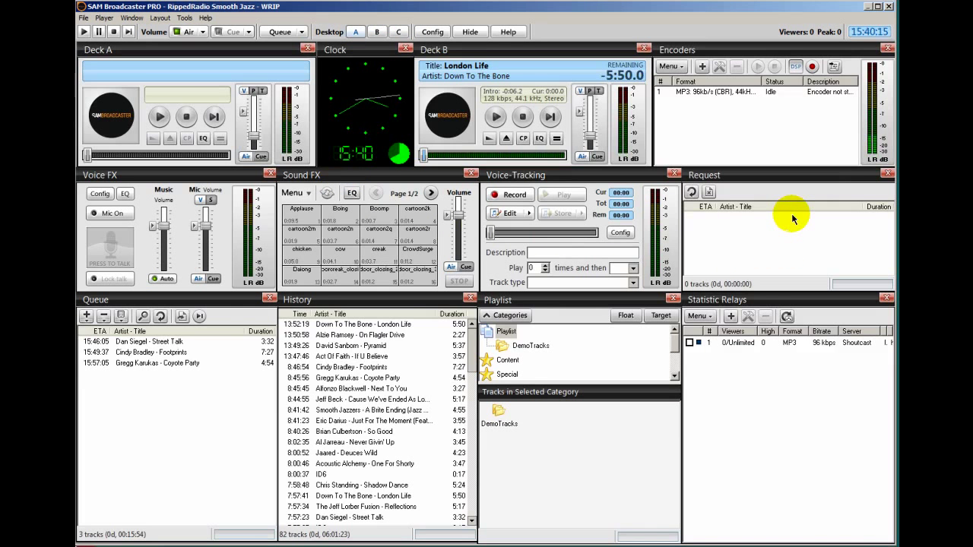